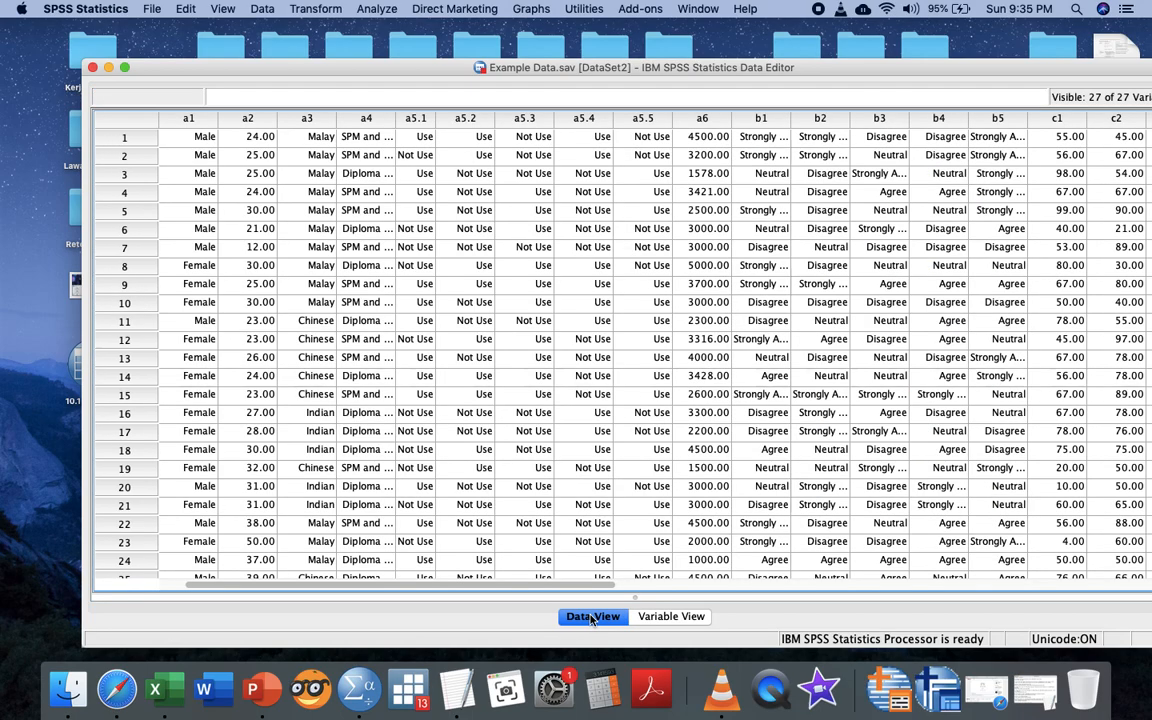
mouse_move(591, 77)
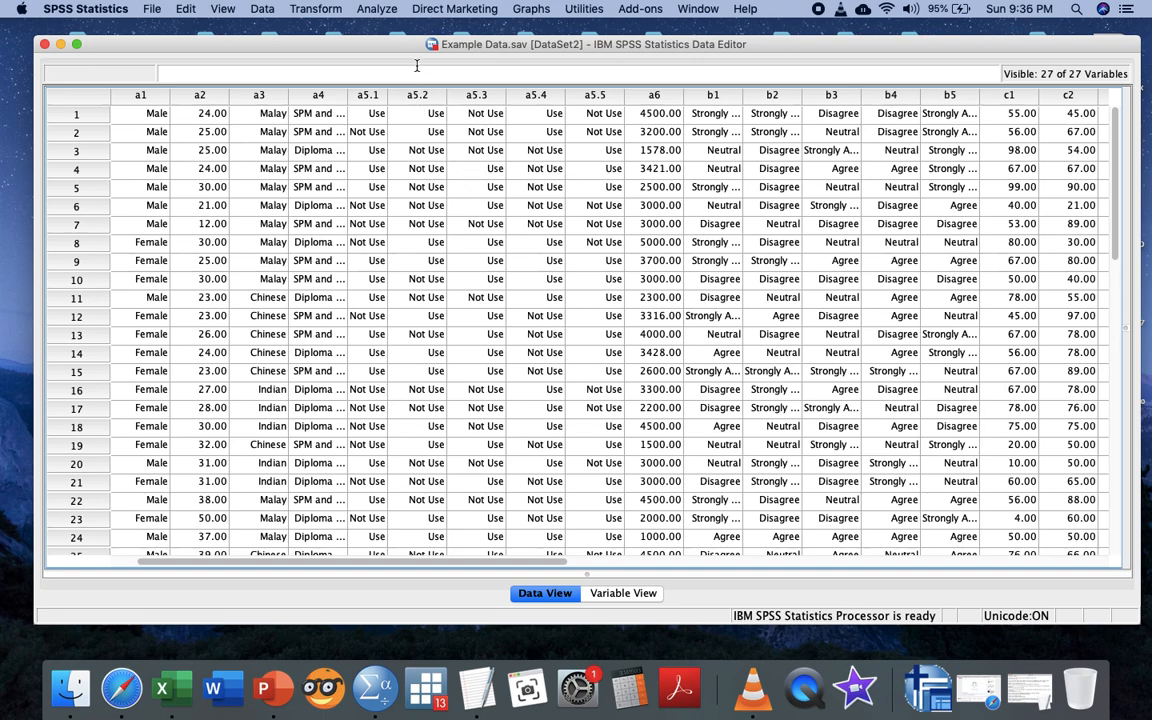
mouse_move(418, 58)
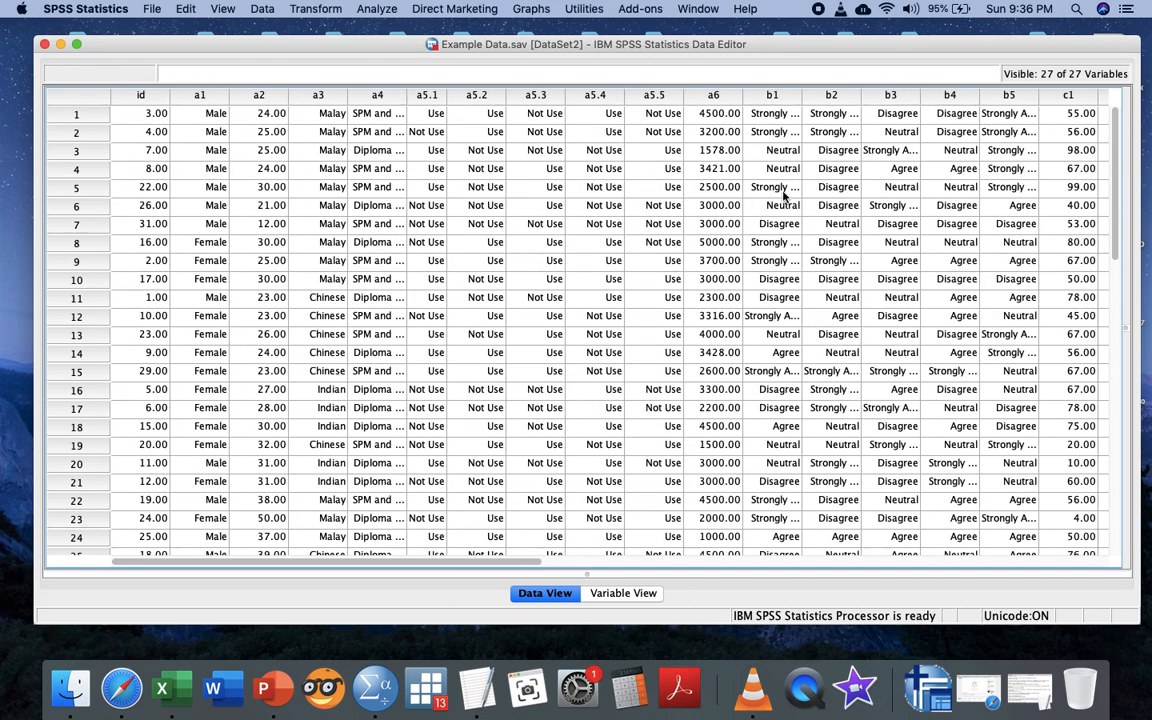
Switch between Variable View and Data View to review variable definitions, including c1 and c2
click(622, 593)
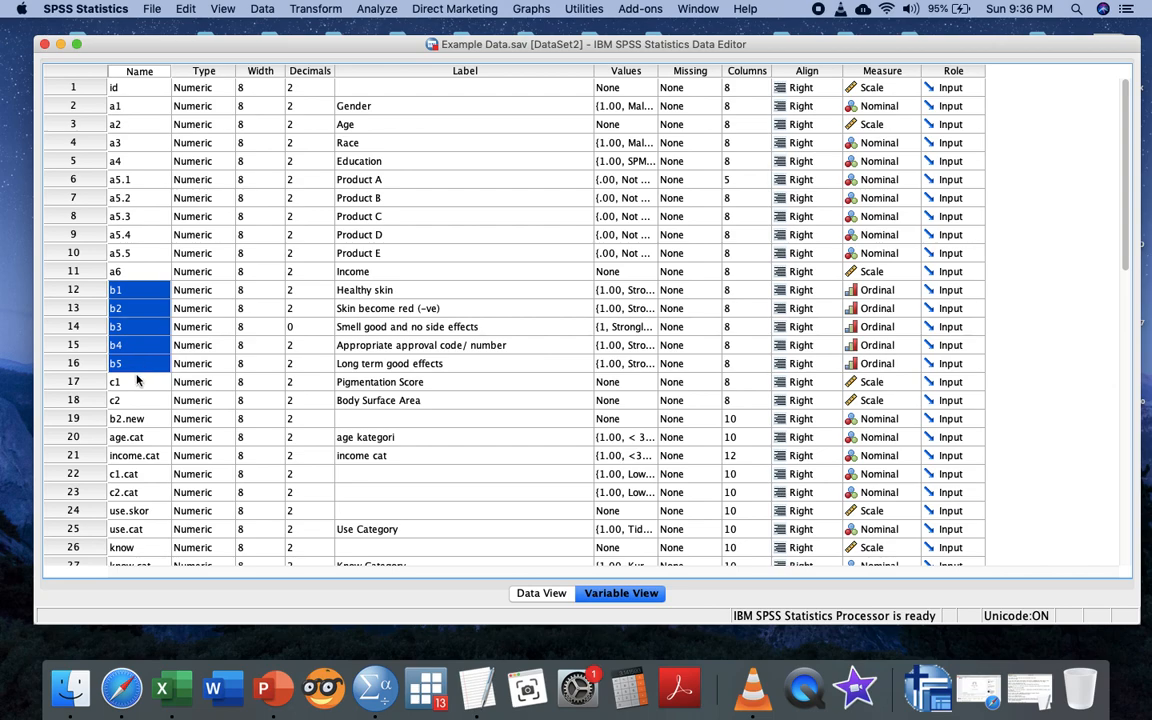
click(114, 381)
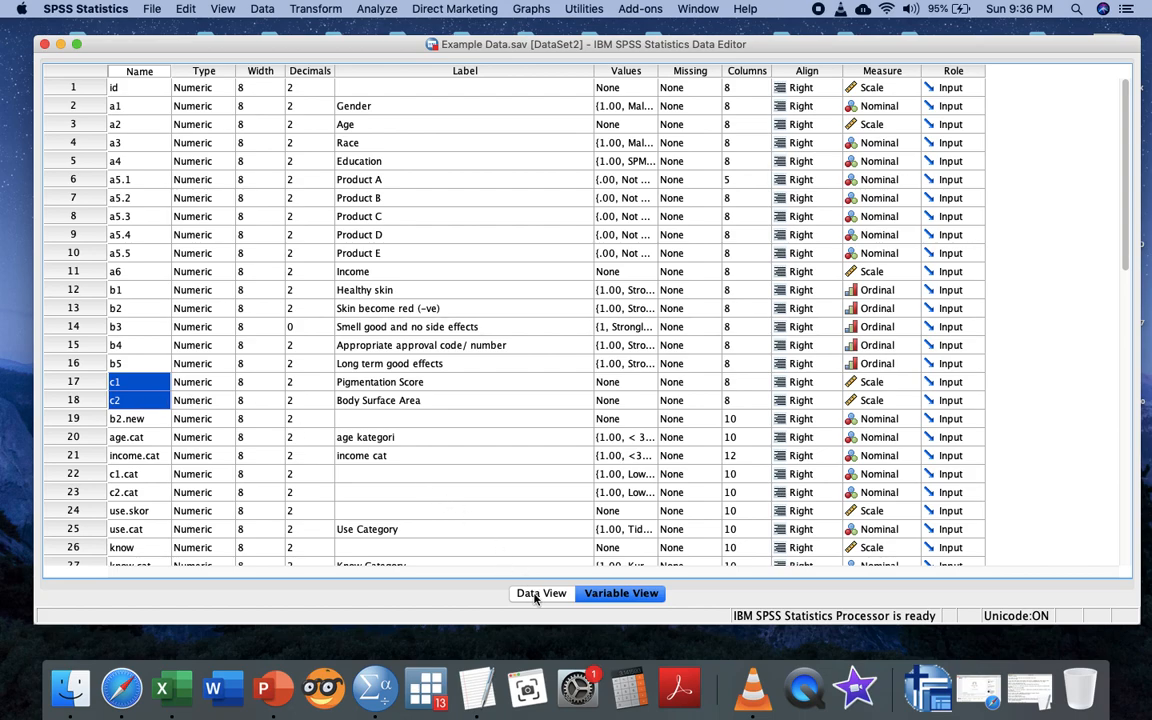
click(541, 593)
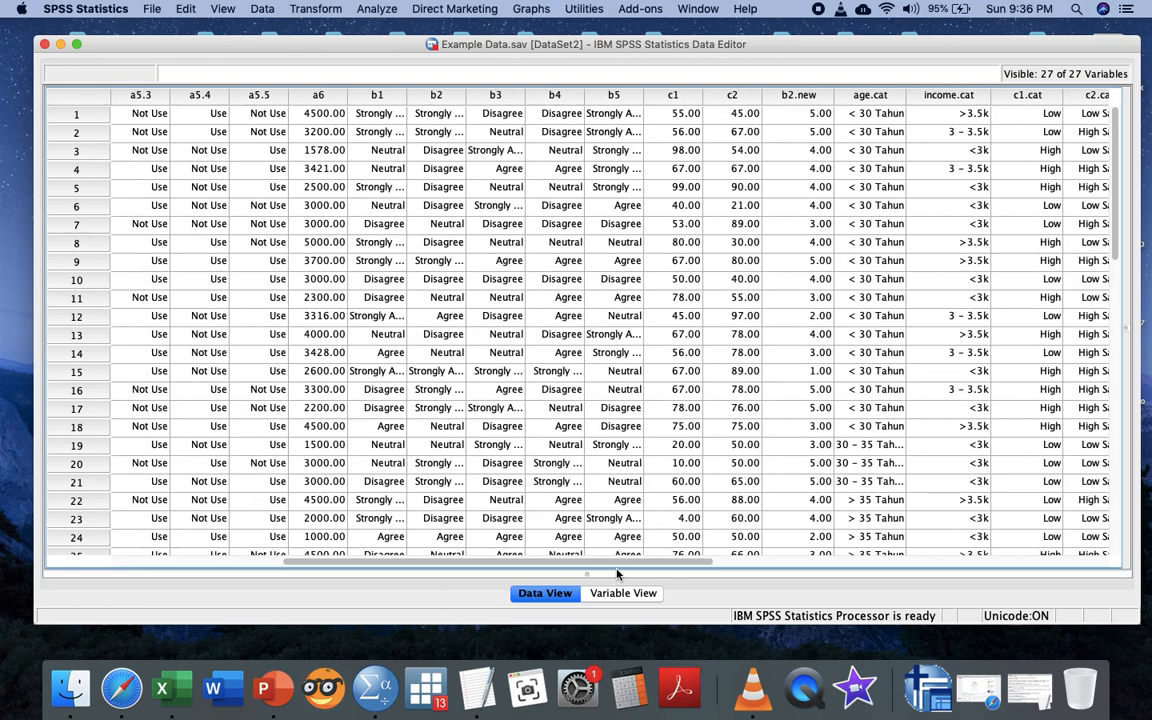
click(621, 593)
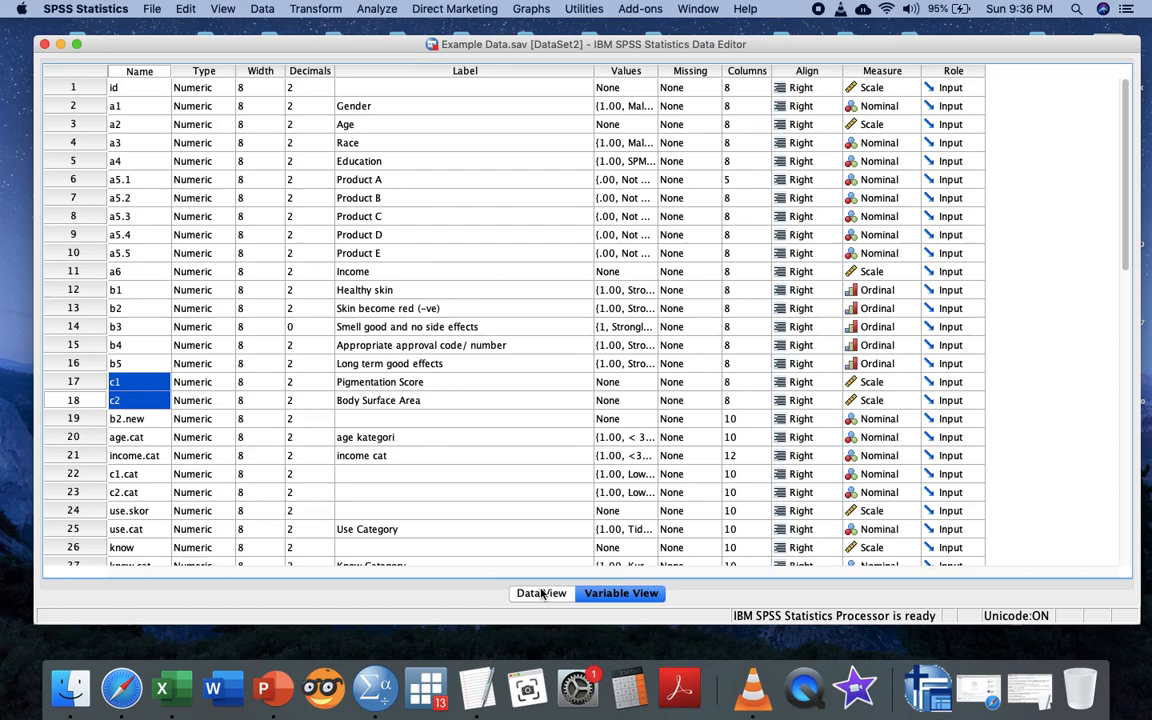
click(541, 593)
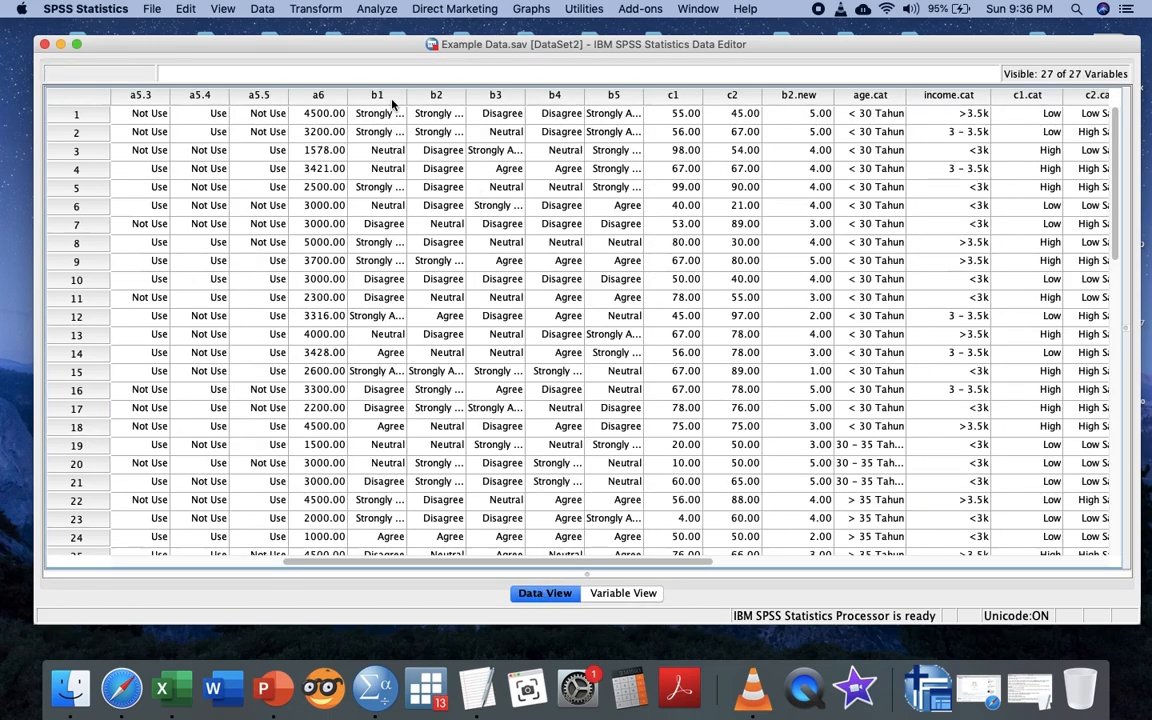
Select the b1–b5 columns in Data View, clear the selection, and return to Variable View
click(377, 94)
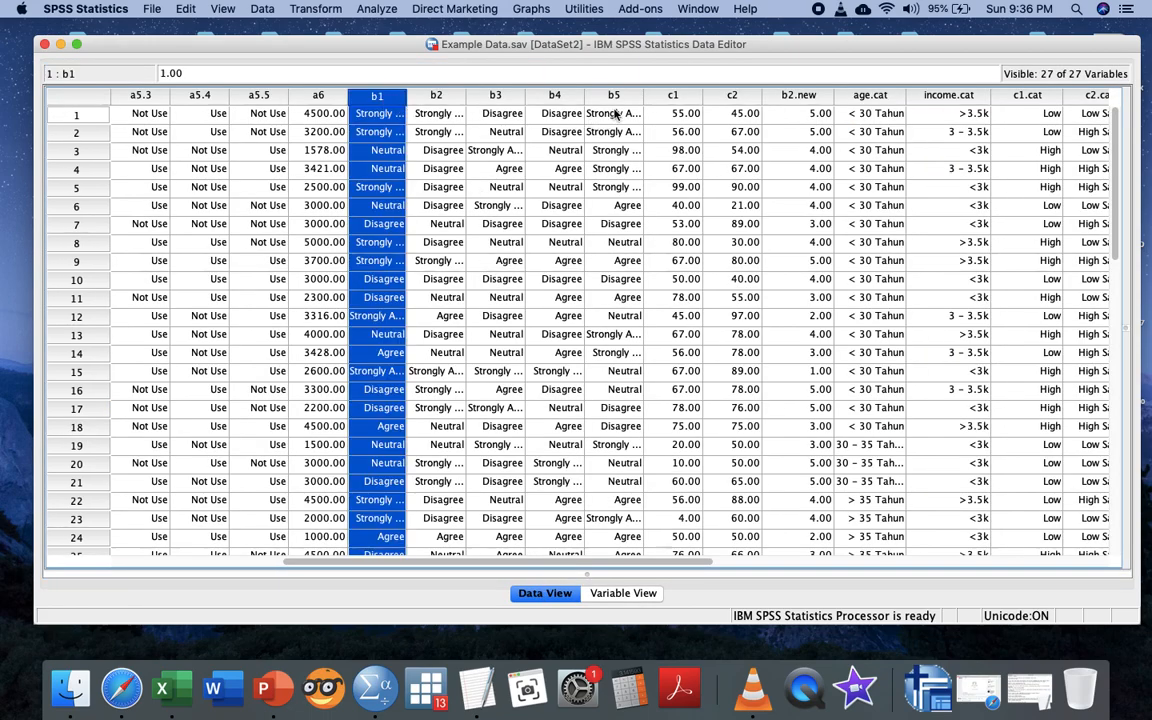
right_click(614, 113)
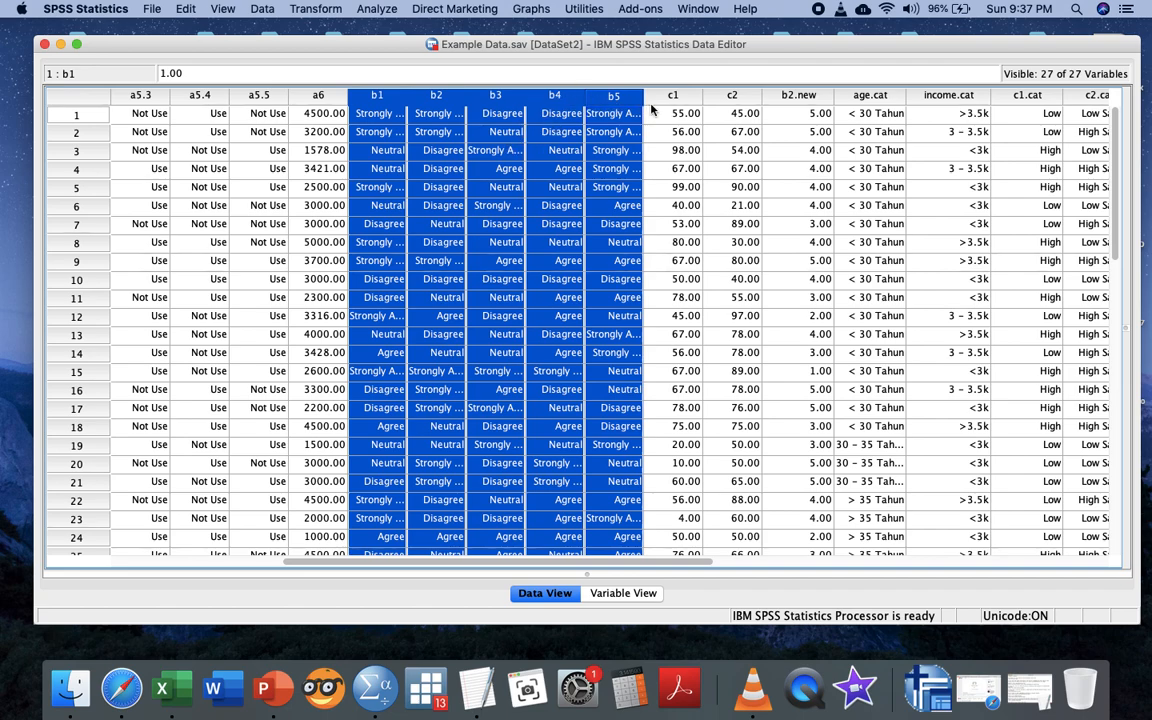
mouse_move(657, 110)
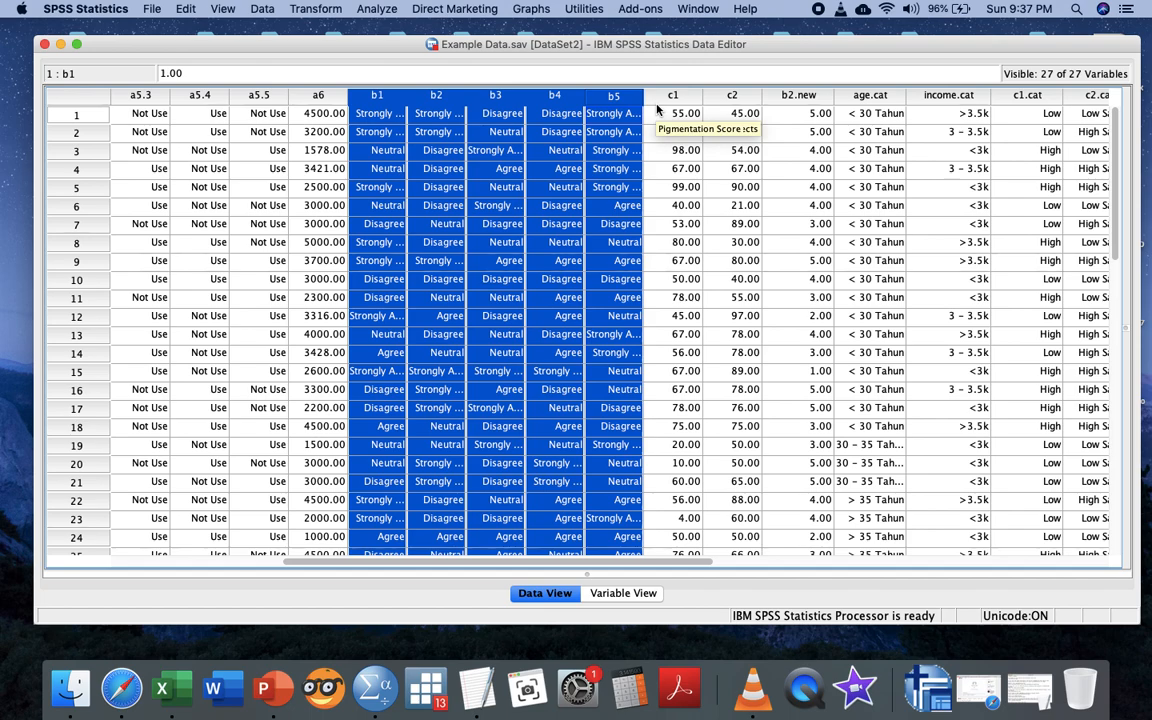
click(673, 113)
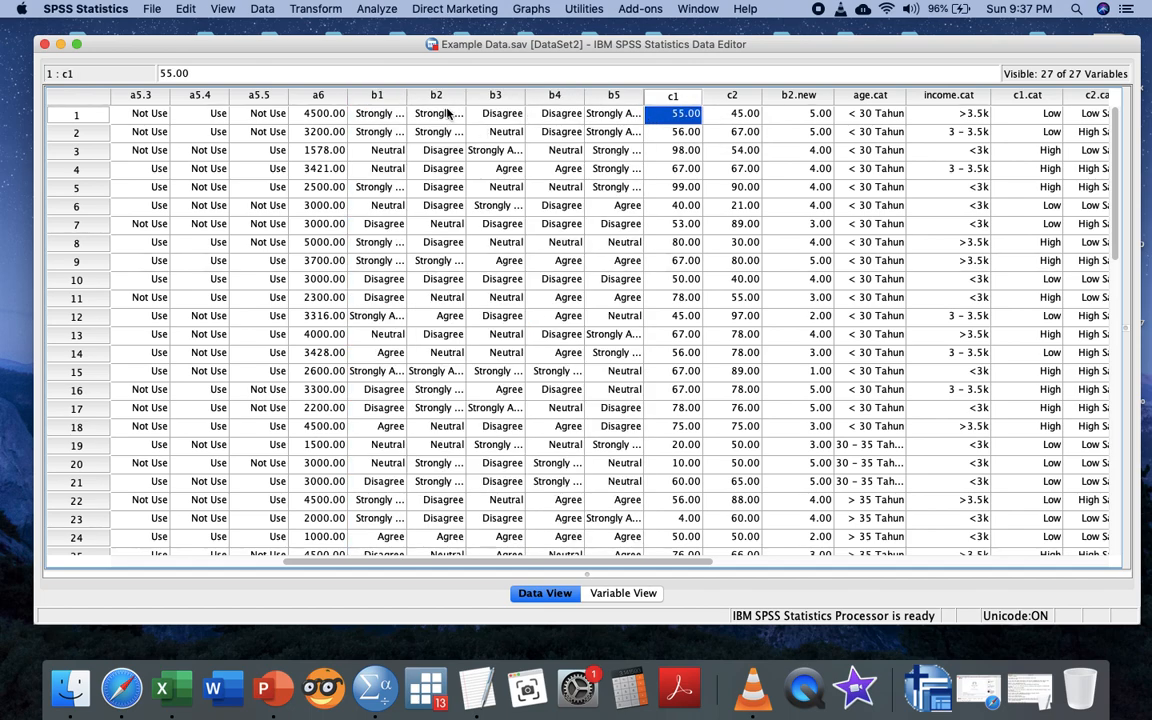
click(622, 593)
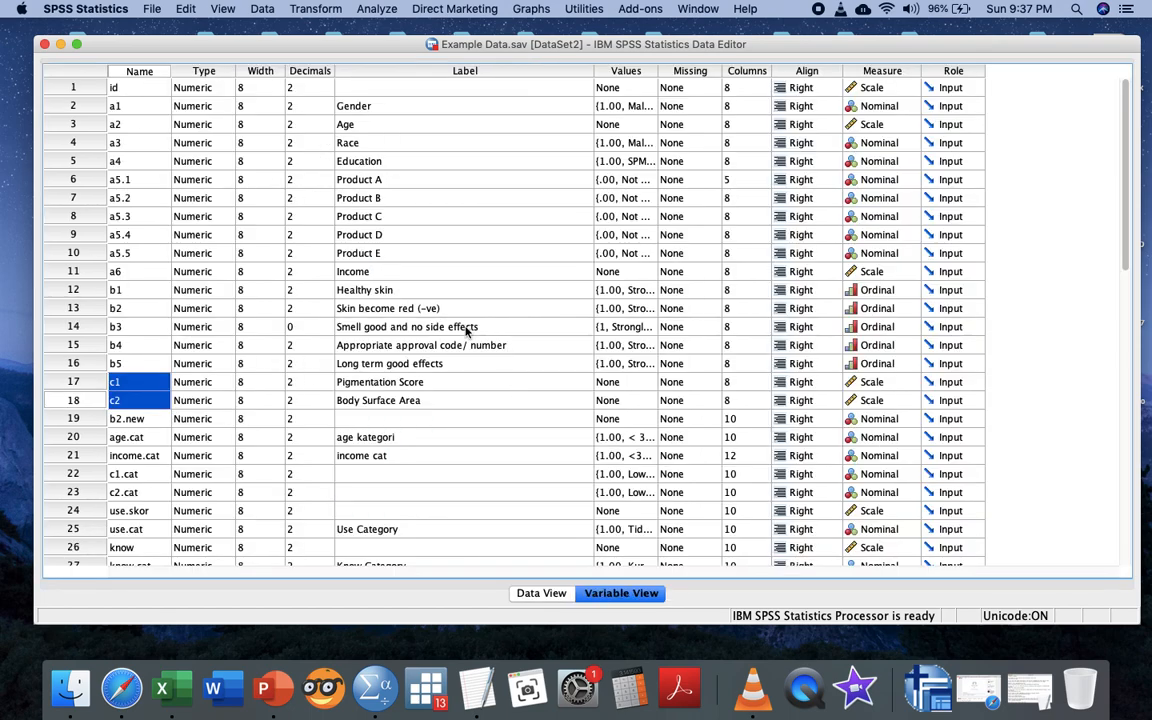
click(388, 308)
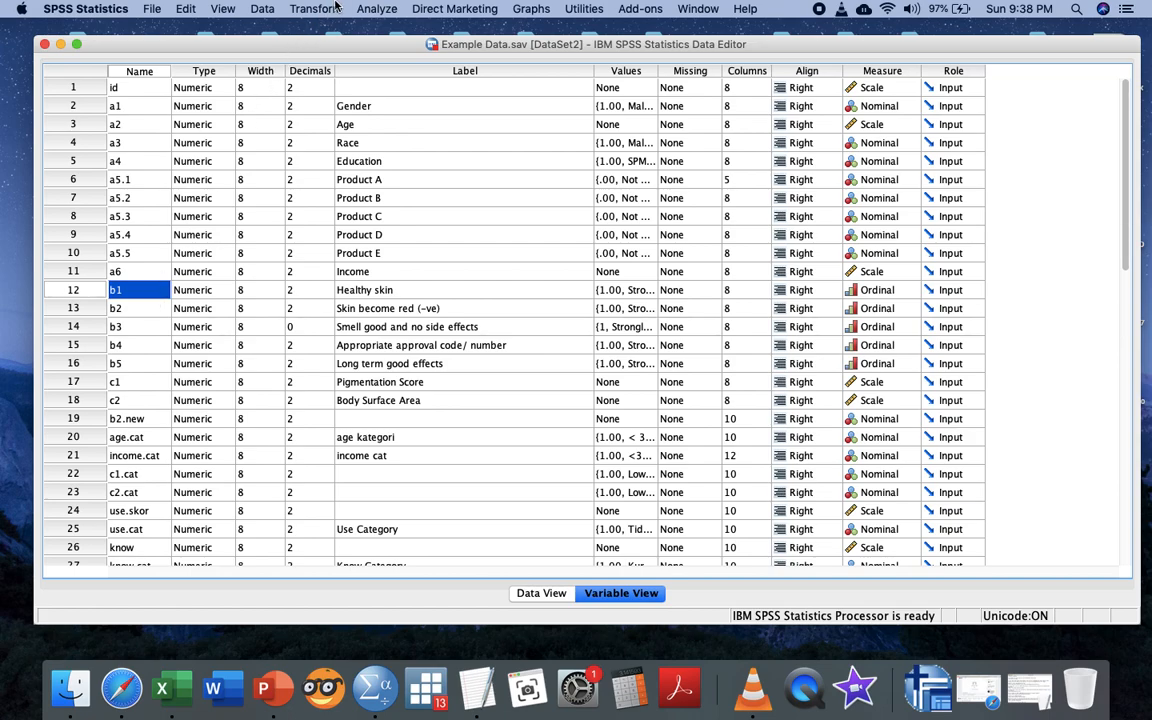
Start a new computed variable with target name 'total'
click(315, 8)
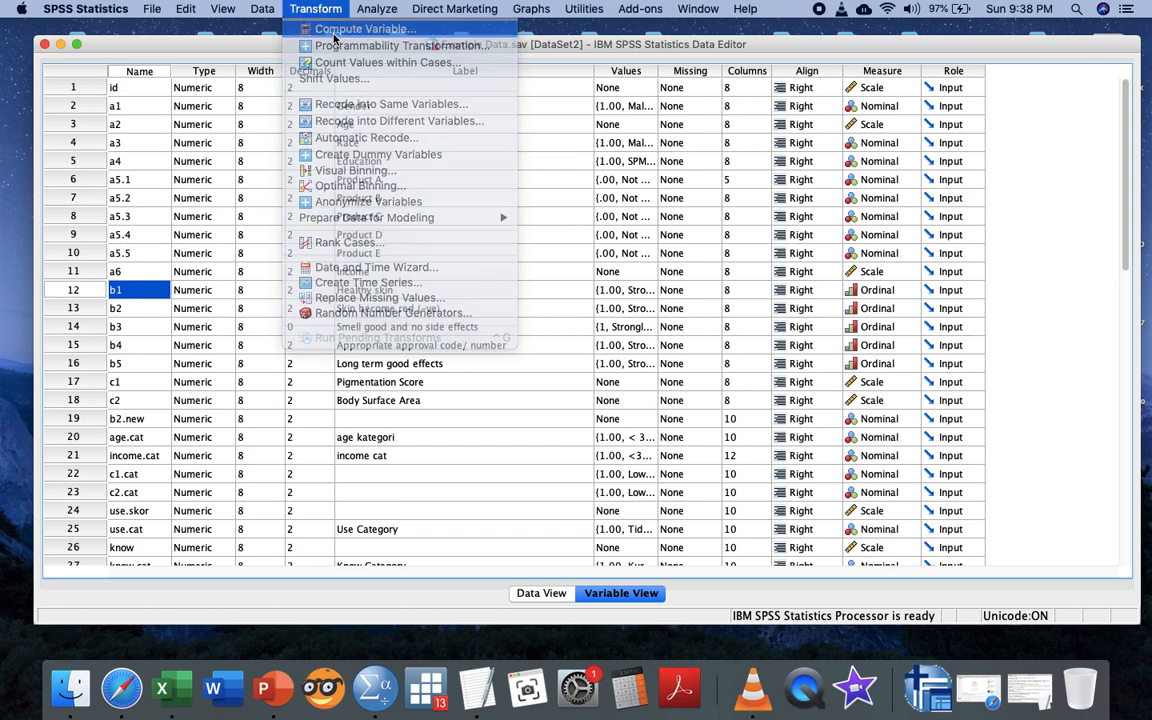
click(364, 28)
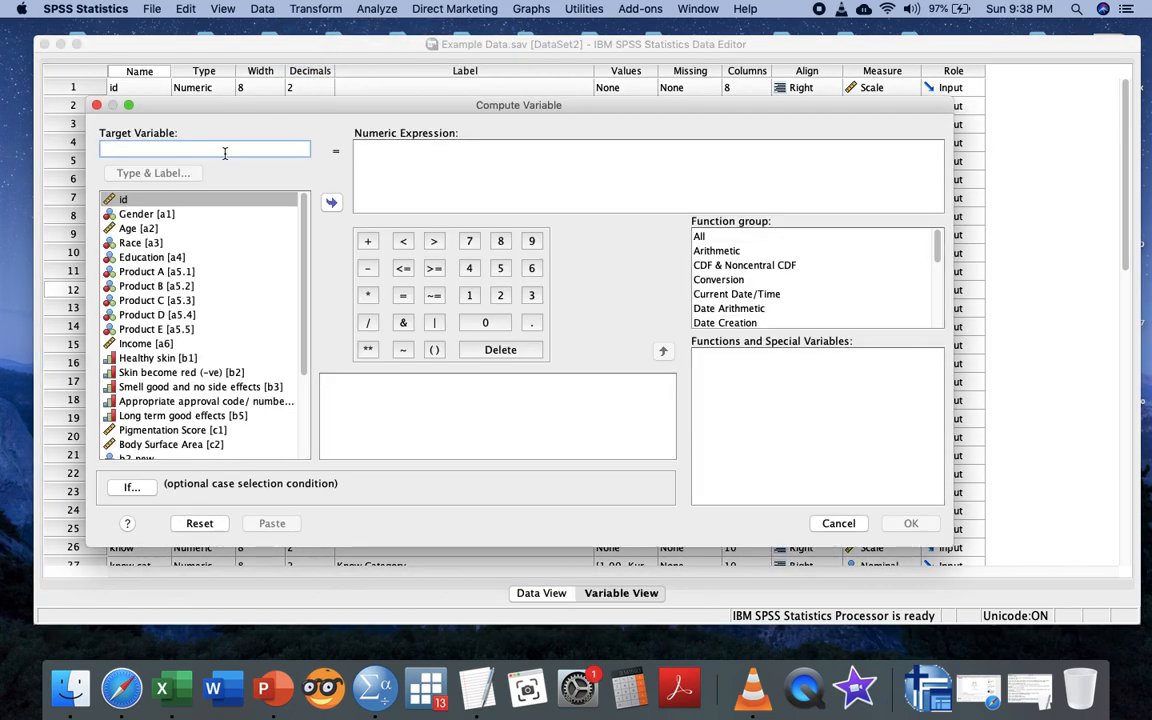
text(t)
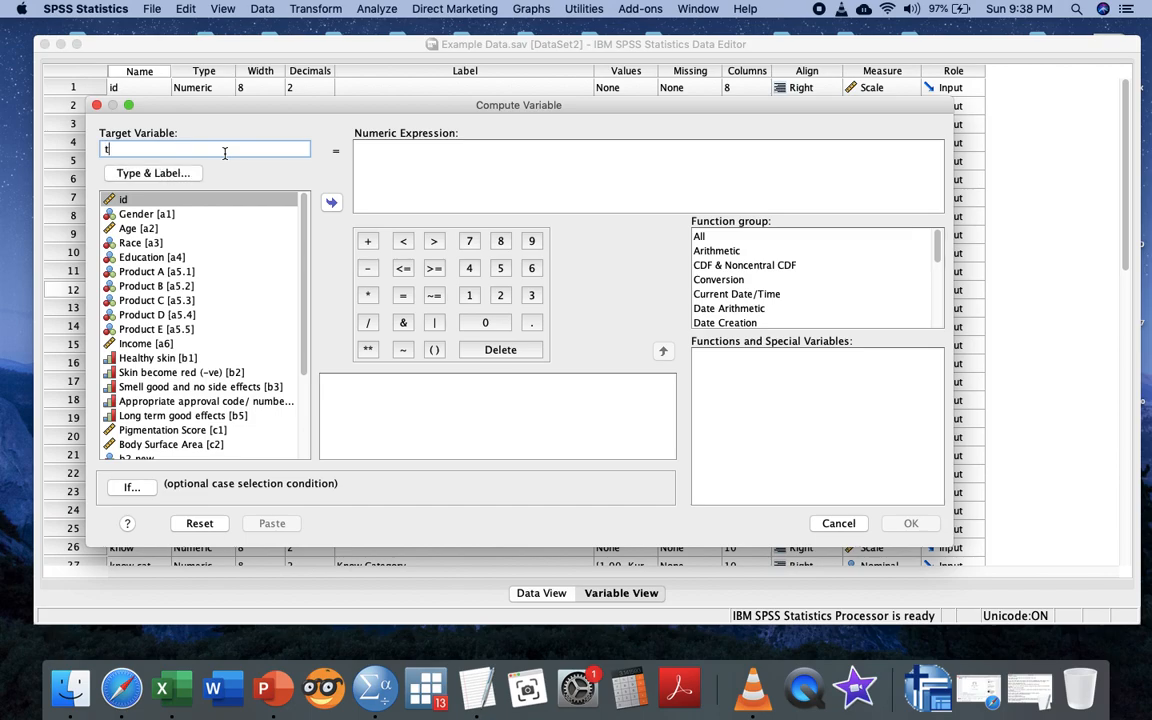
text(otal)
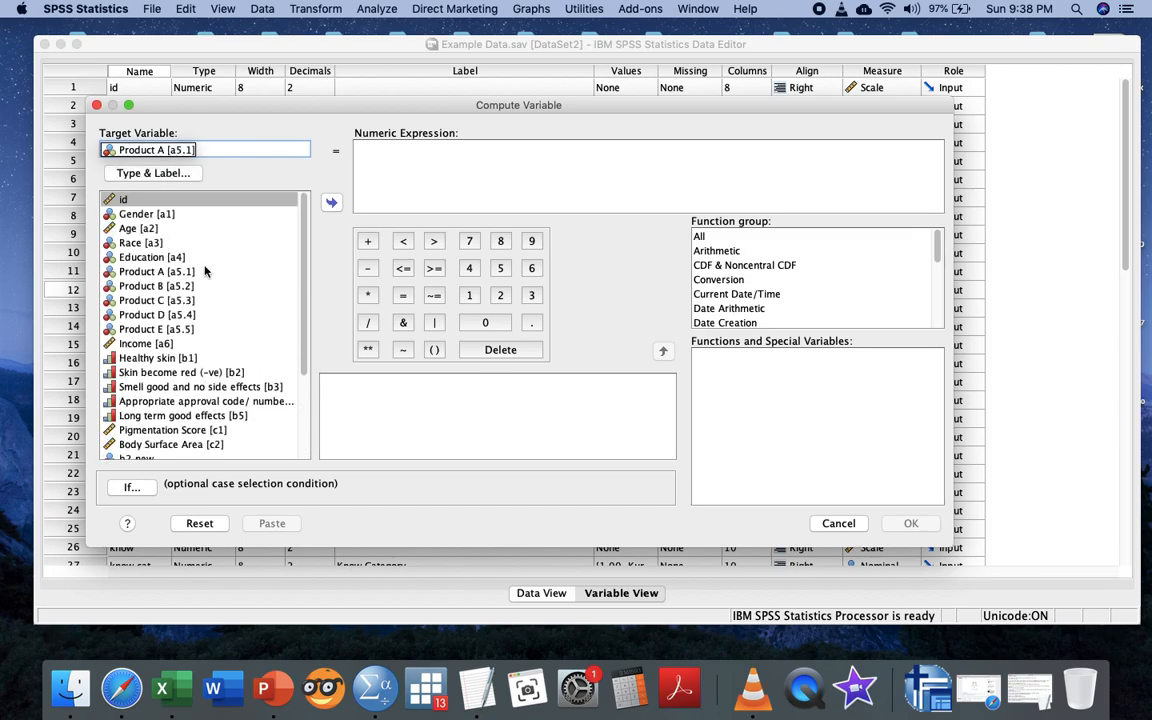
text(total)
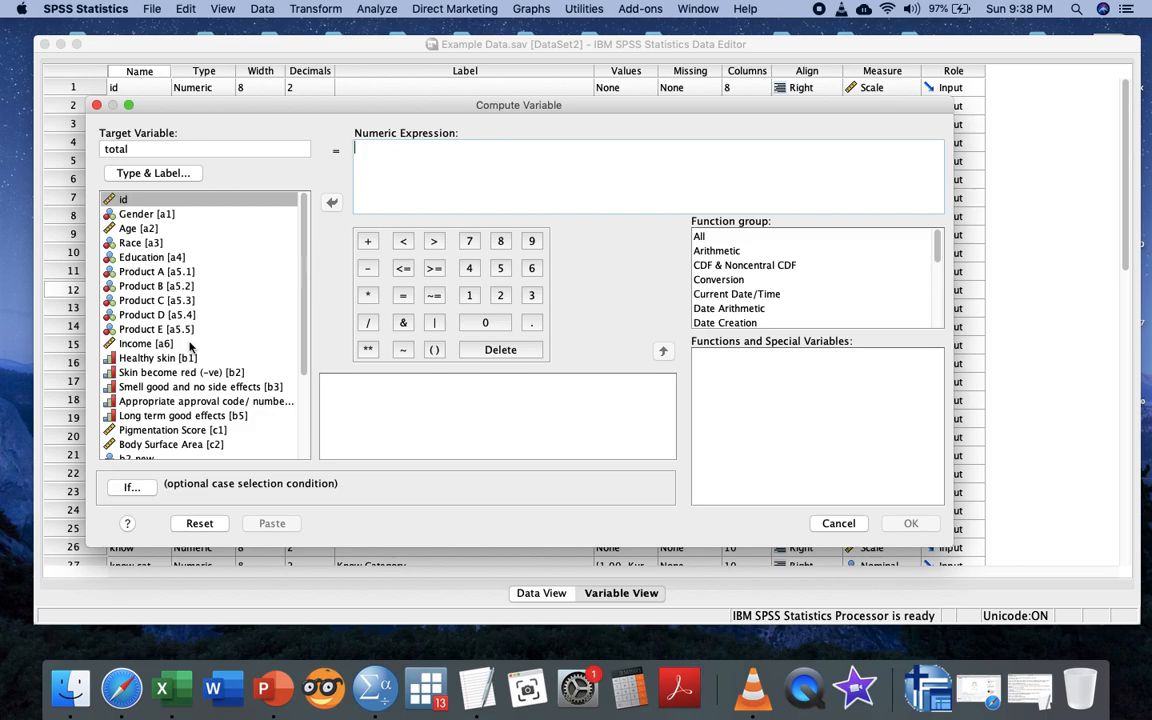
Enter the sum expression b1 + b2 + b3 + b4 + b5 and run the computation
click(157, 358)
text(b1 + b2 + b4)
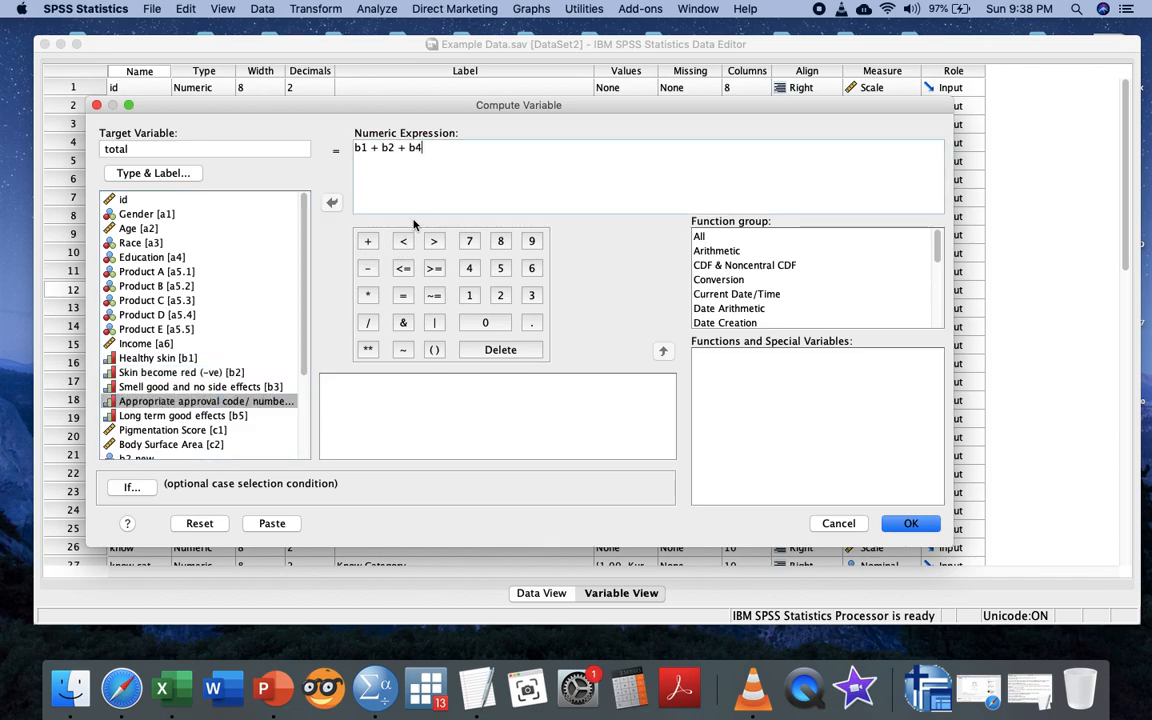
text(3 +b4+b5)
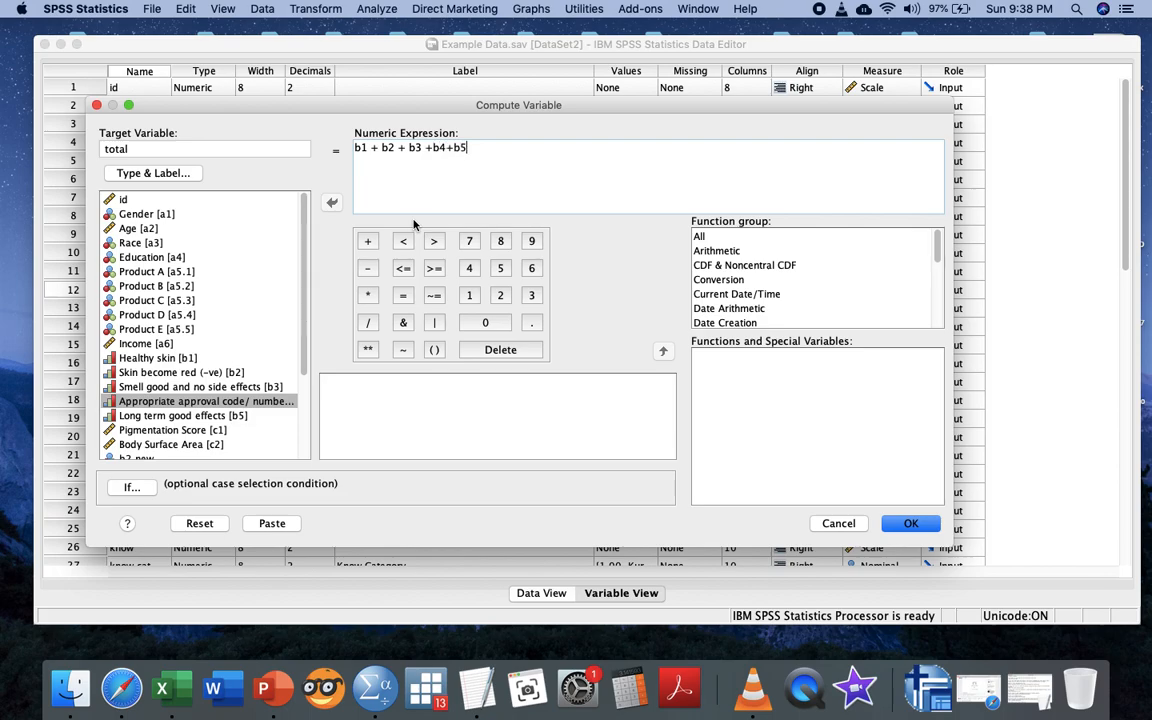
mouse_move(862, 575)
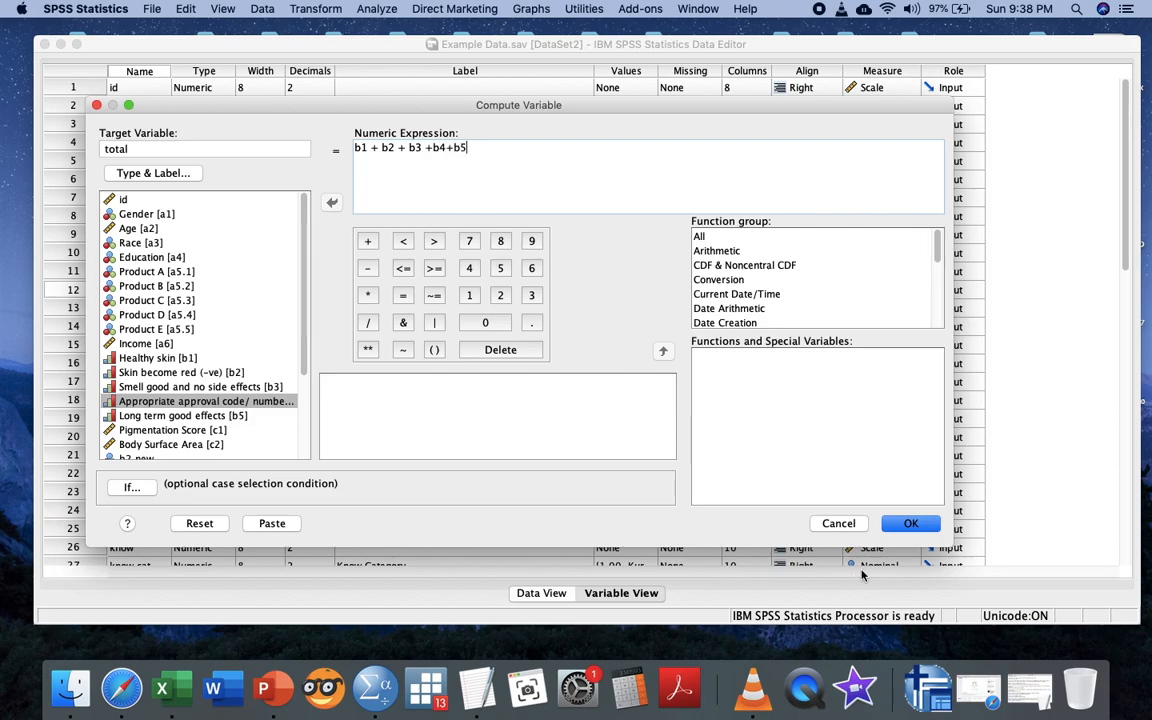
mouse_move(910, 523)
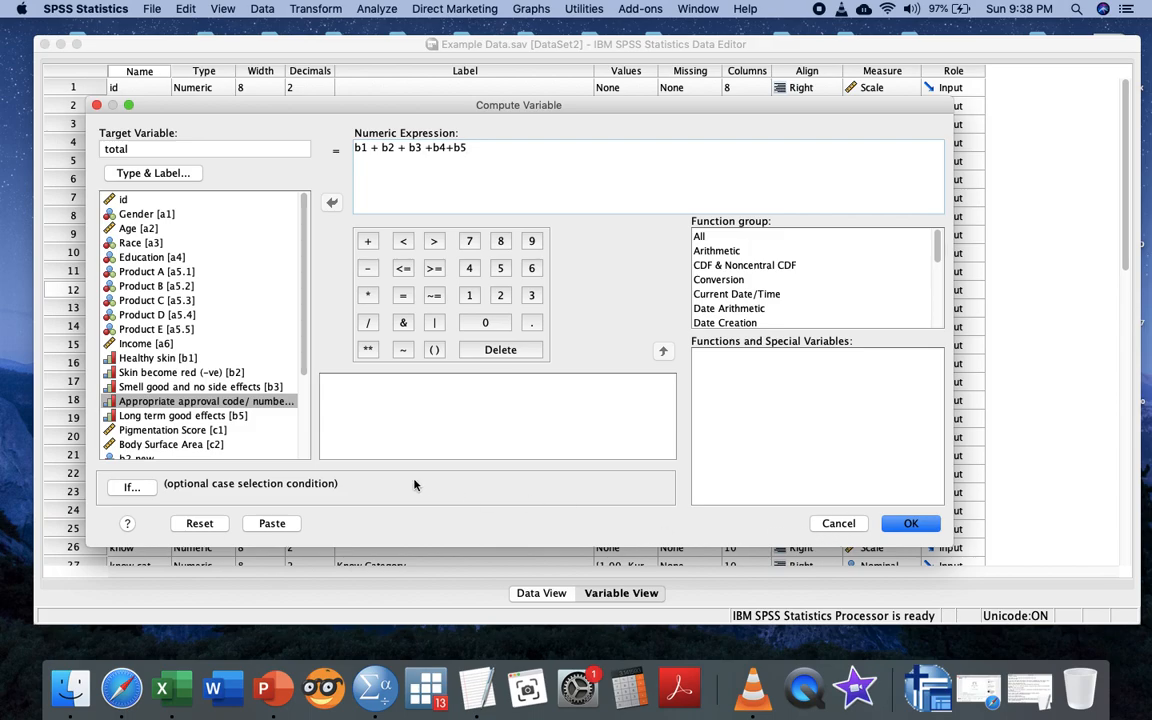
click(180, 372)
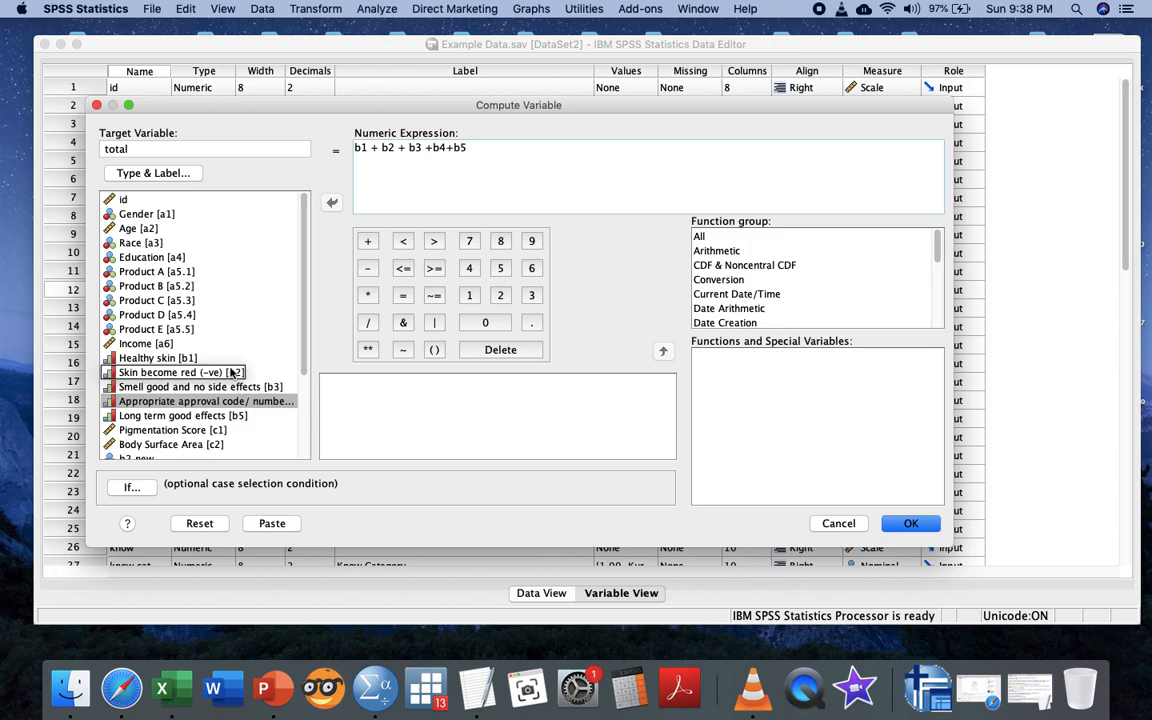
mouse_move(222, 372)
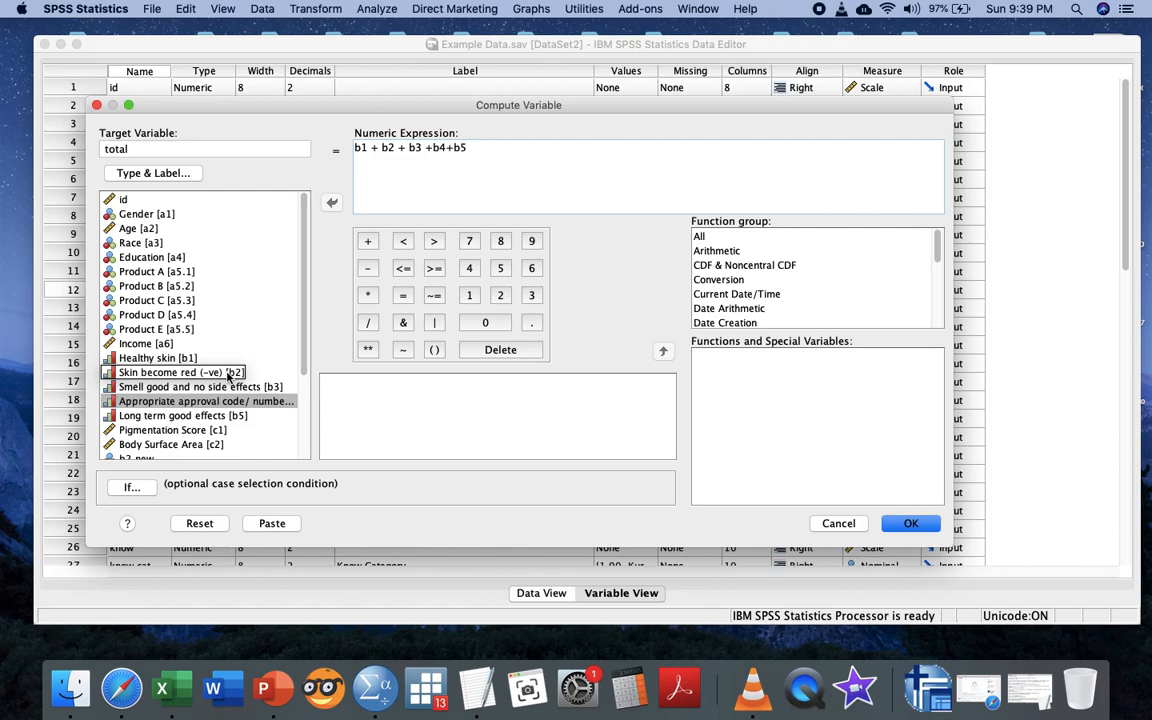
click(181, 372)
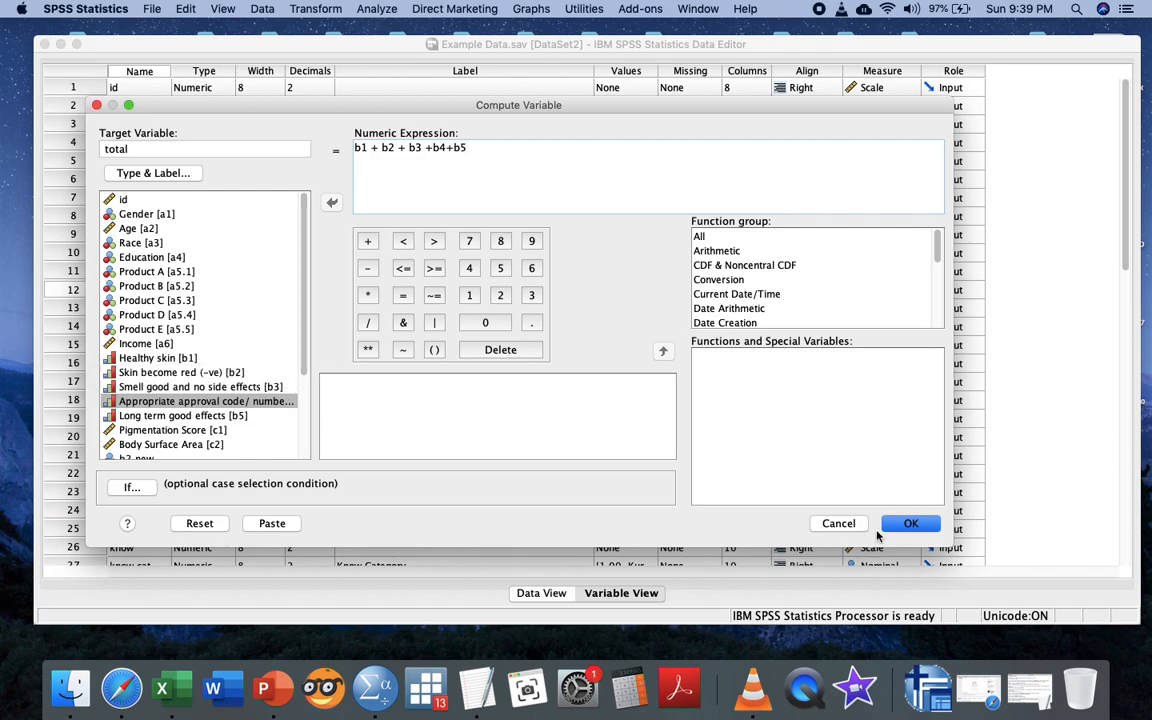
click(838, 523)
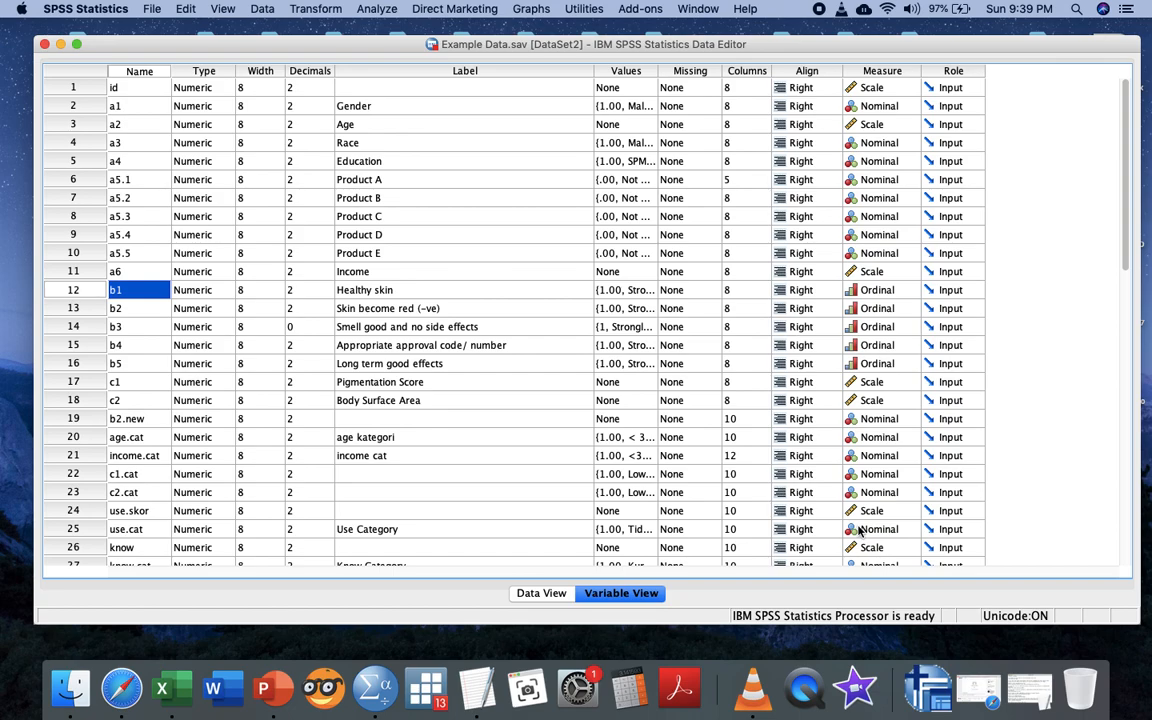
mouse_move(338, 11)
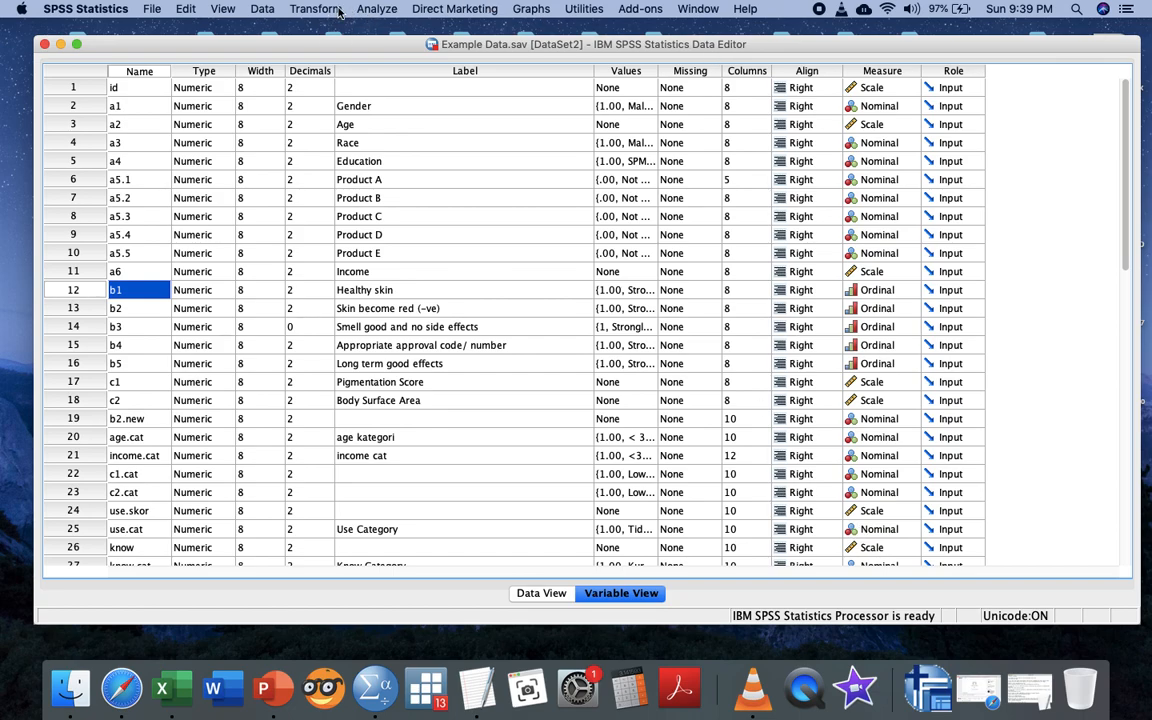
Recode b2 into a different variable, naming the output b2.new2
click(315, 8)
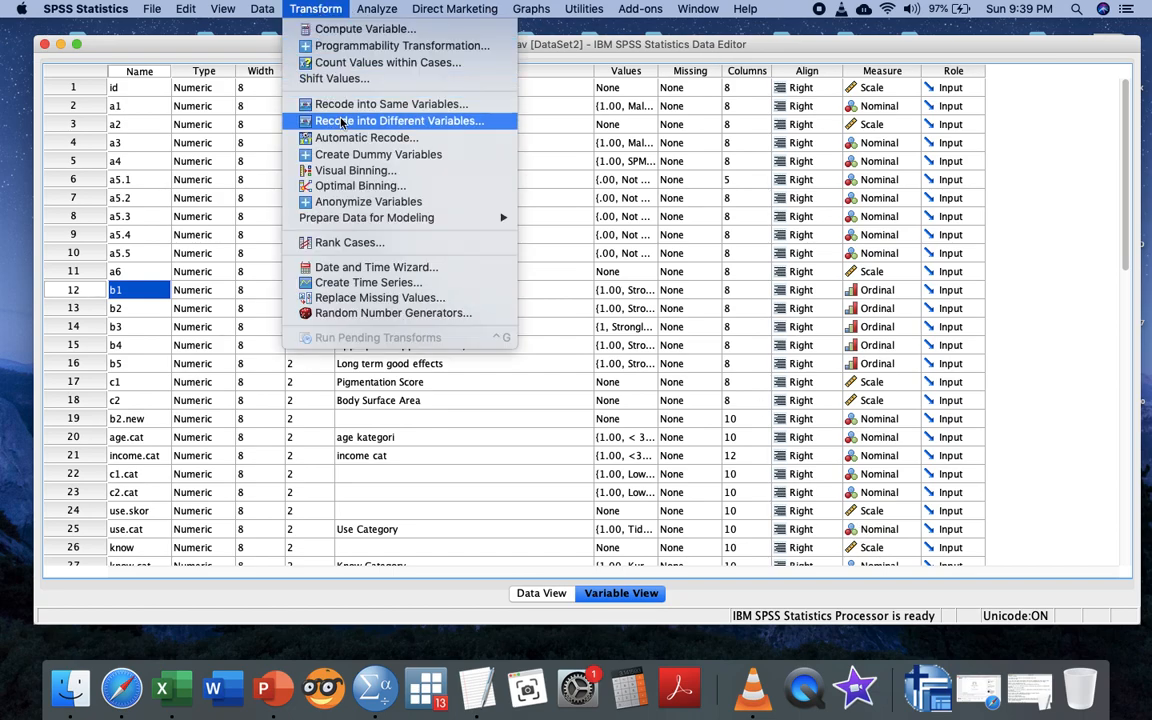
click(401, 120)
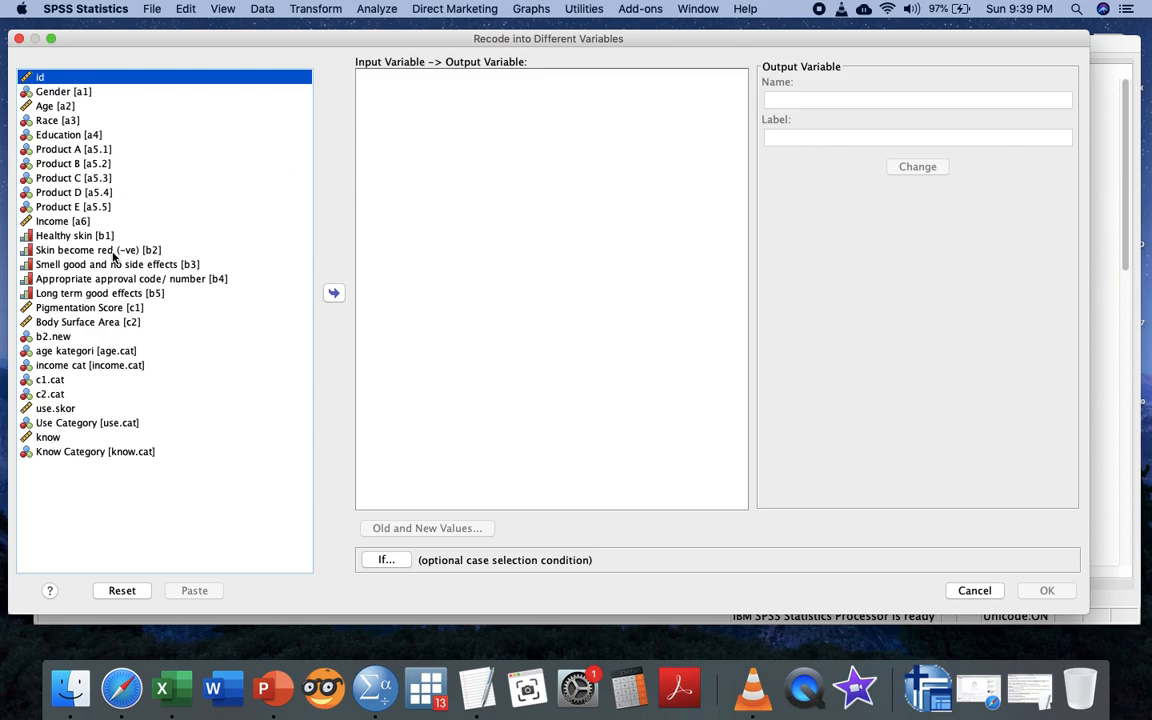
click(334, 292)
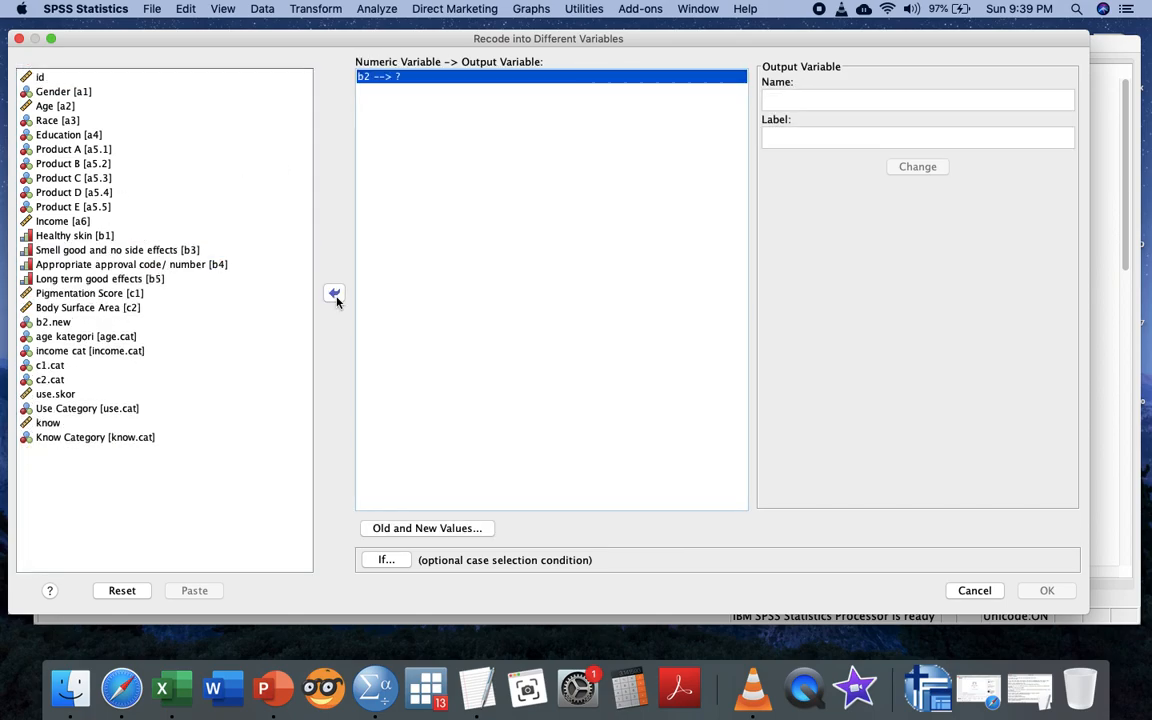
text(b)
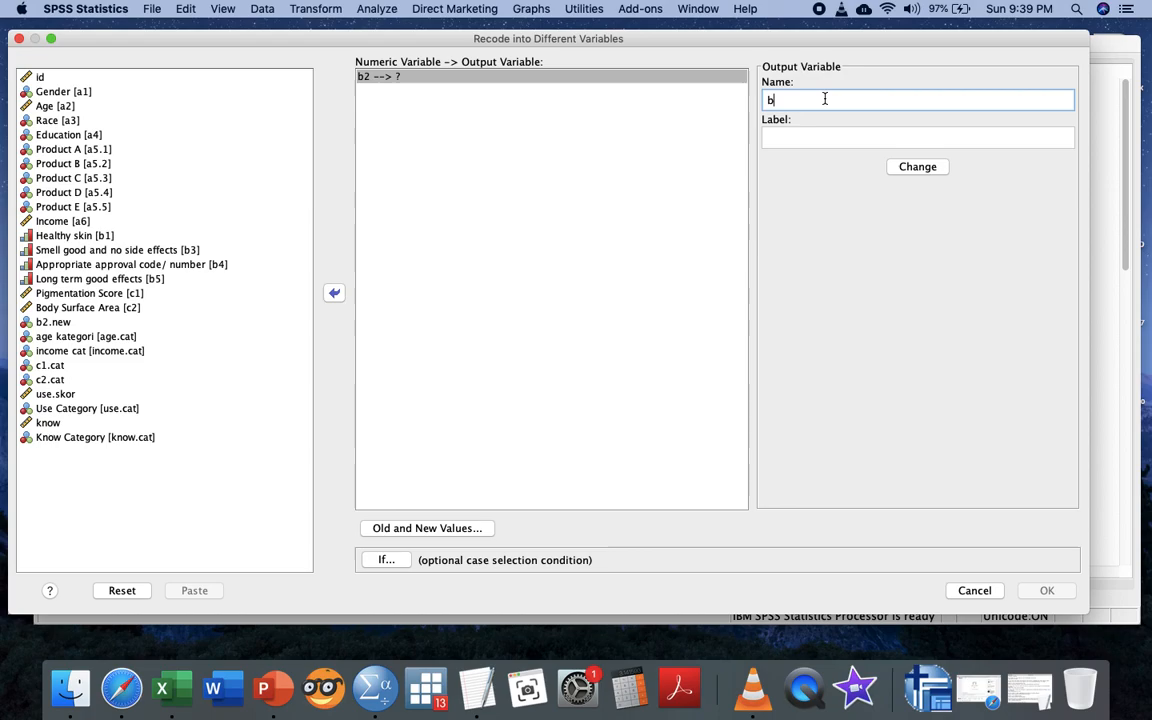
text(2.new2)
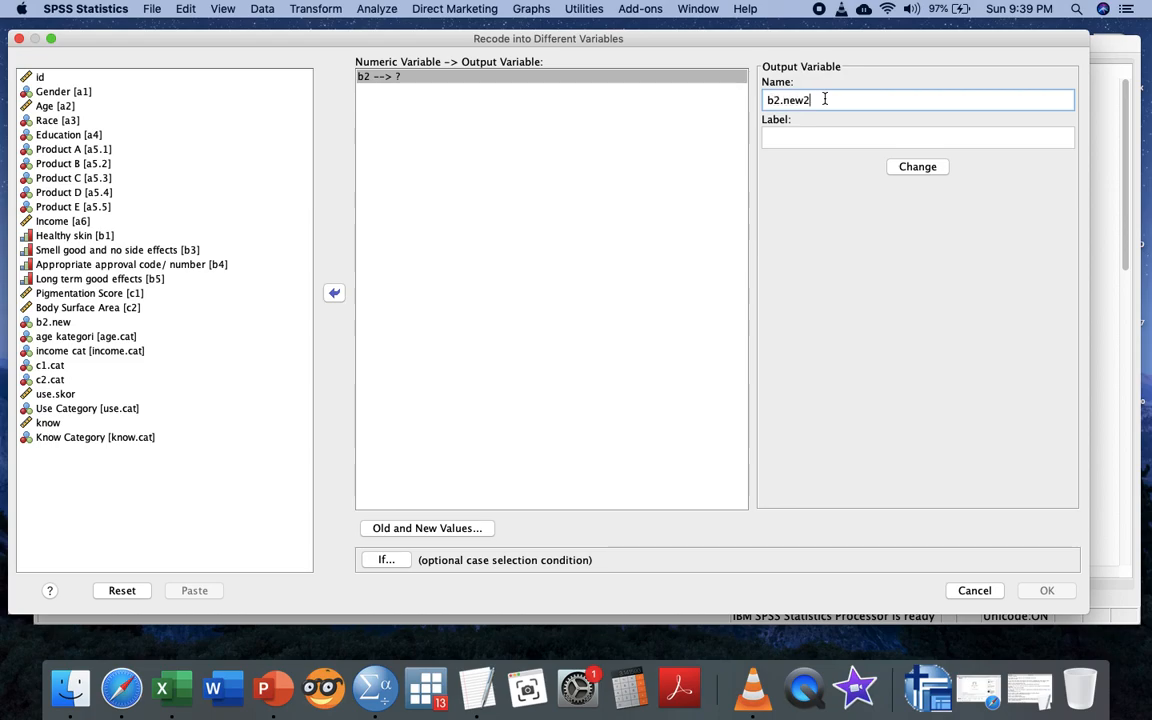
mouse_move(241, 416)
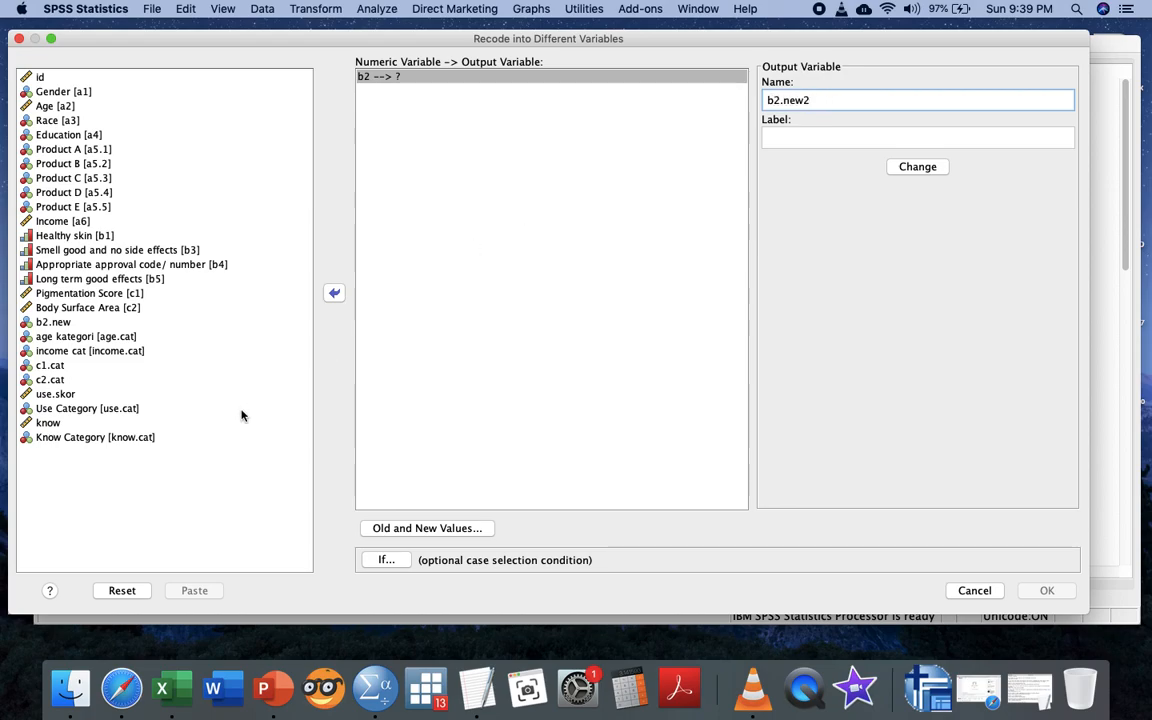
click(53, 321)
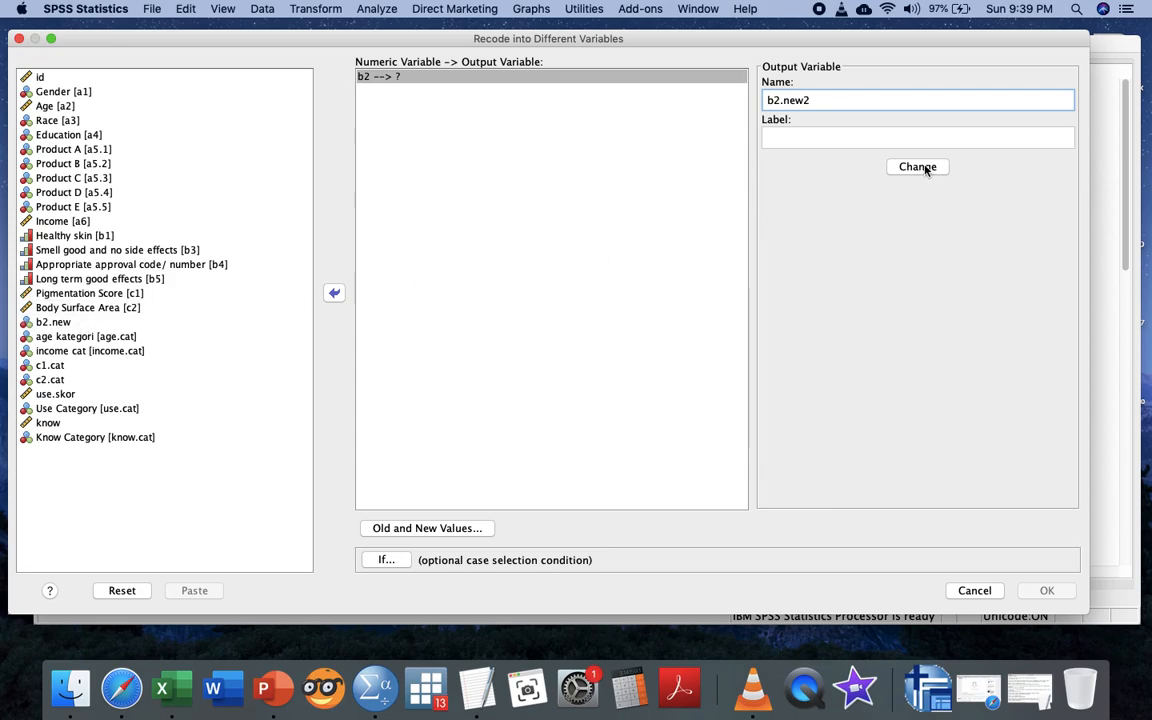
click(917, 167)
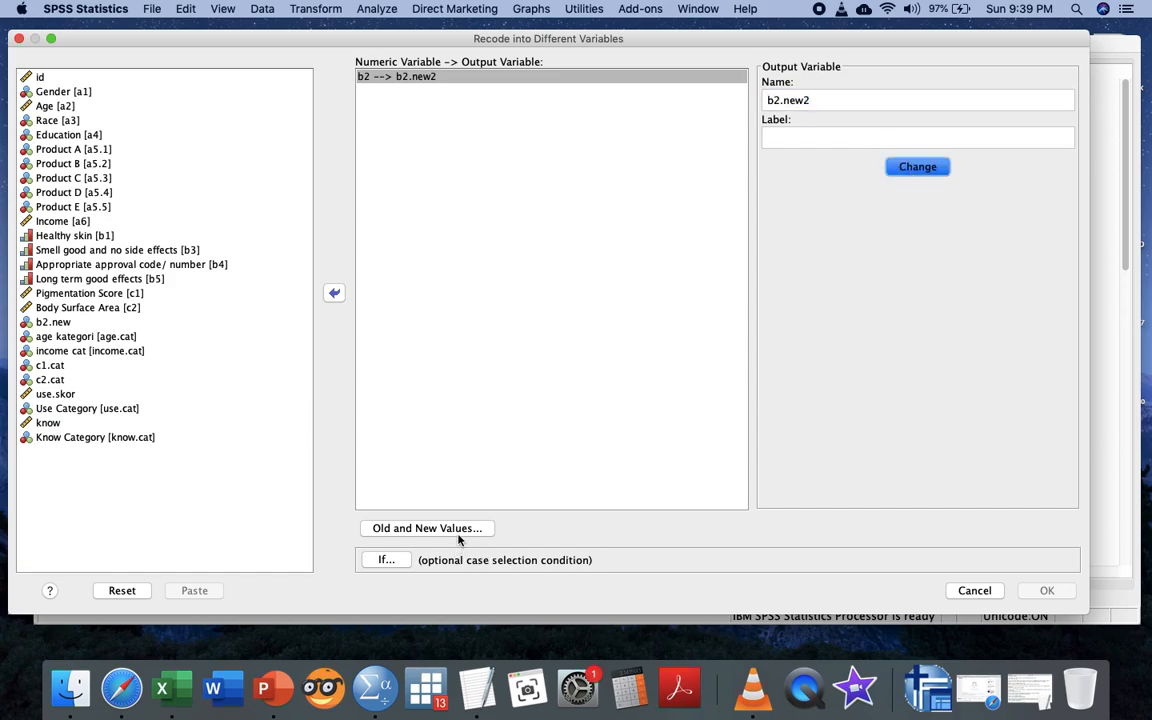
Add the recode value pairs 1→5 and 2→4
click(426, 528)
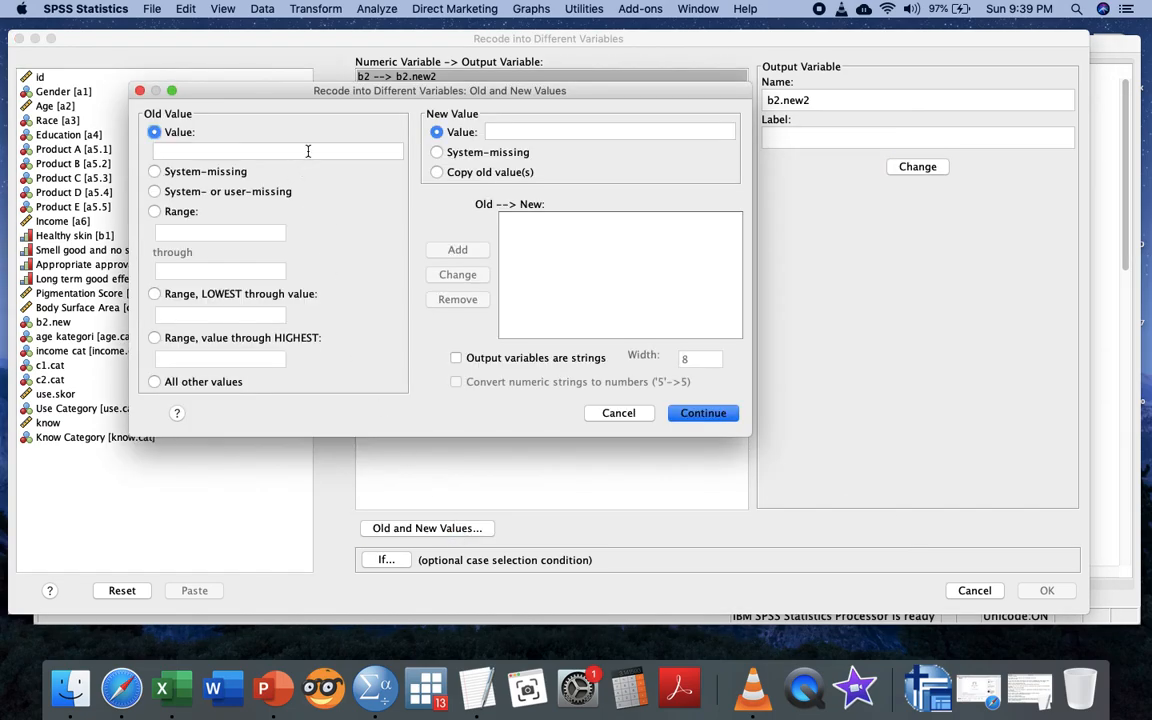
text(1)
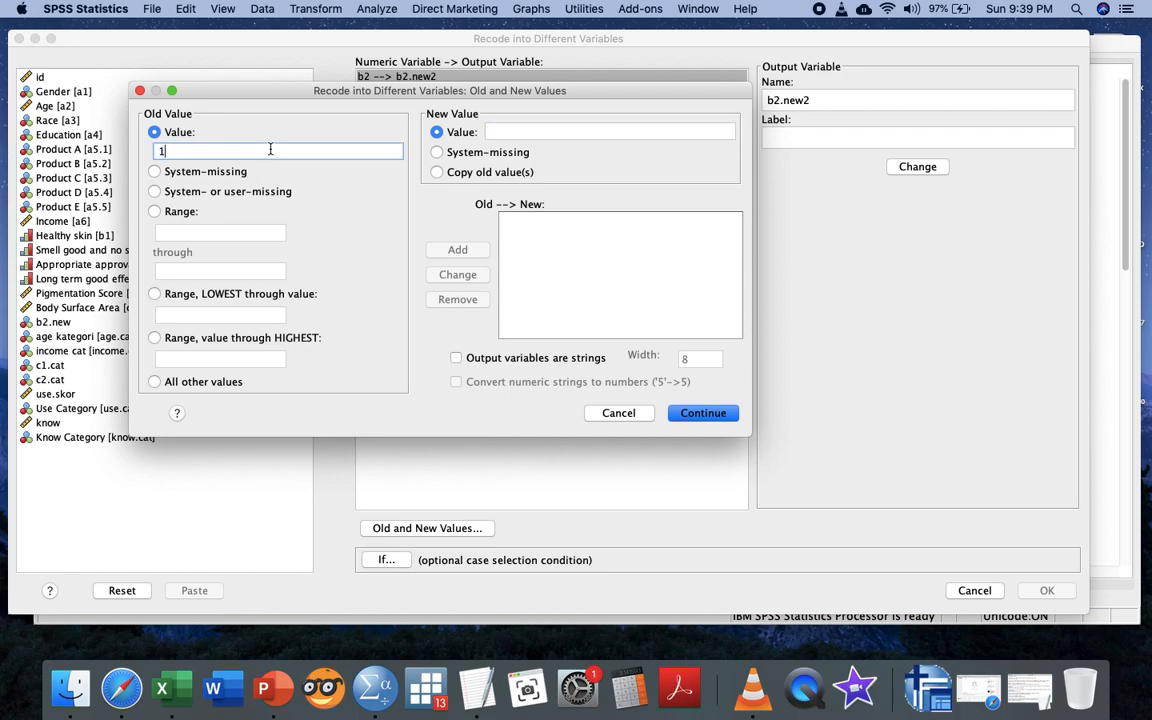
click(610, 131)
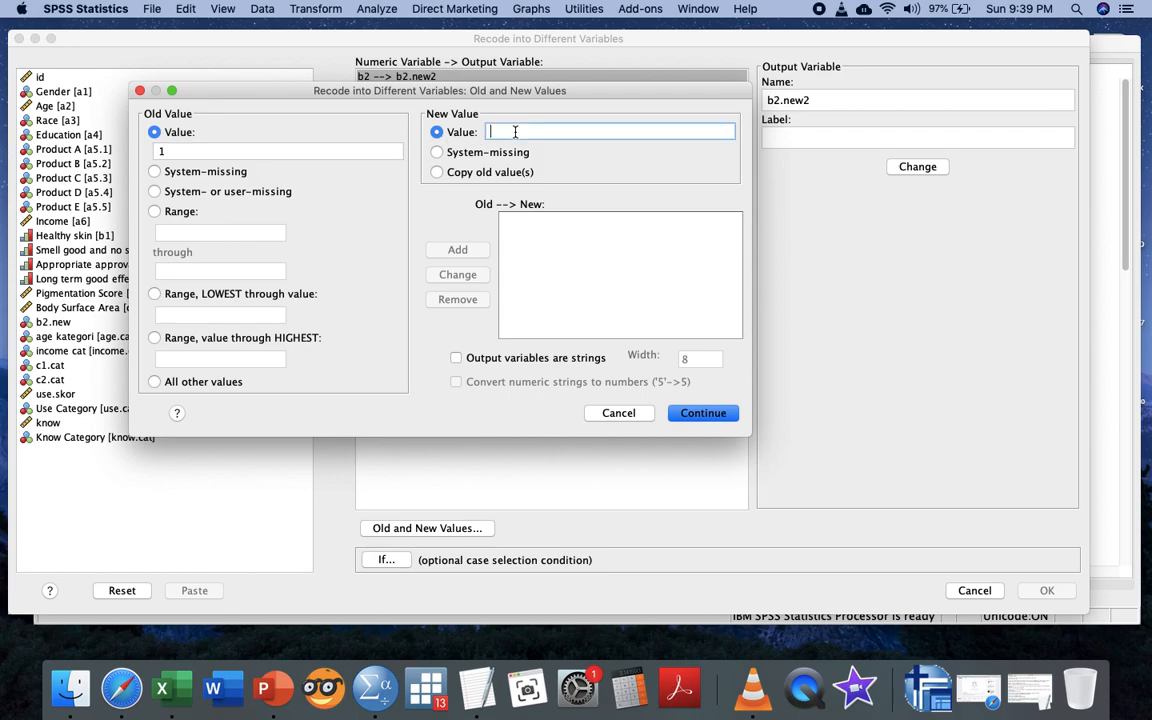
click(457, 249)
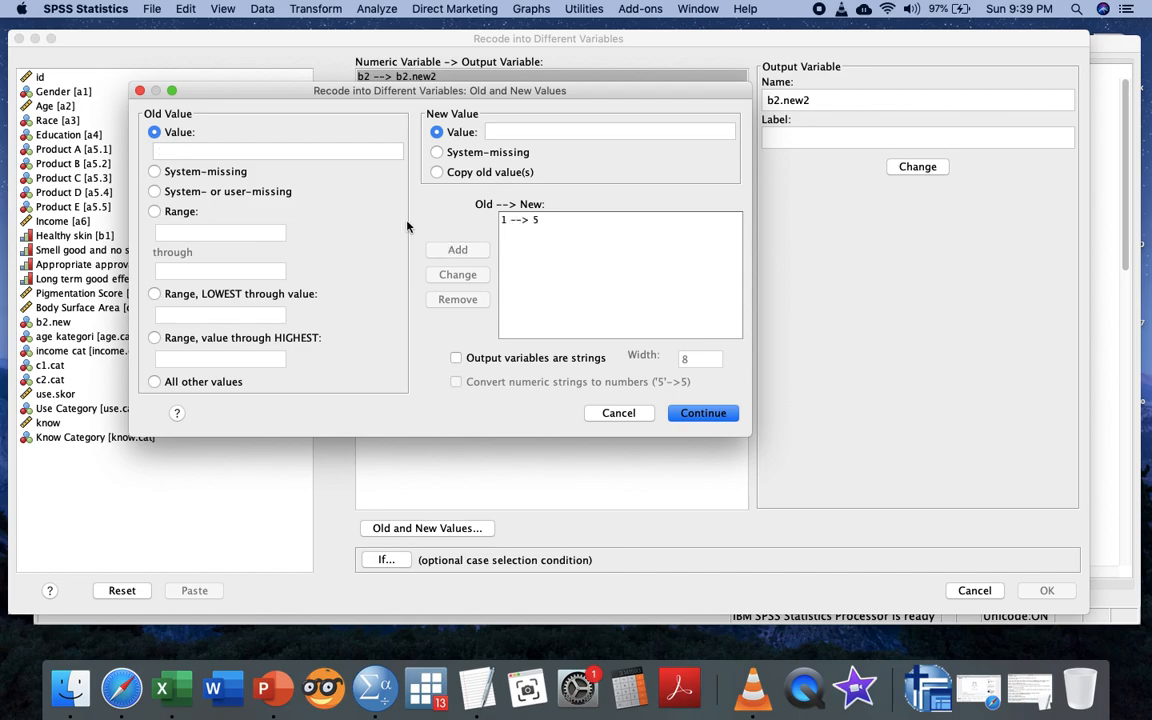
text(2)
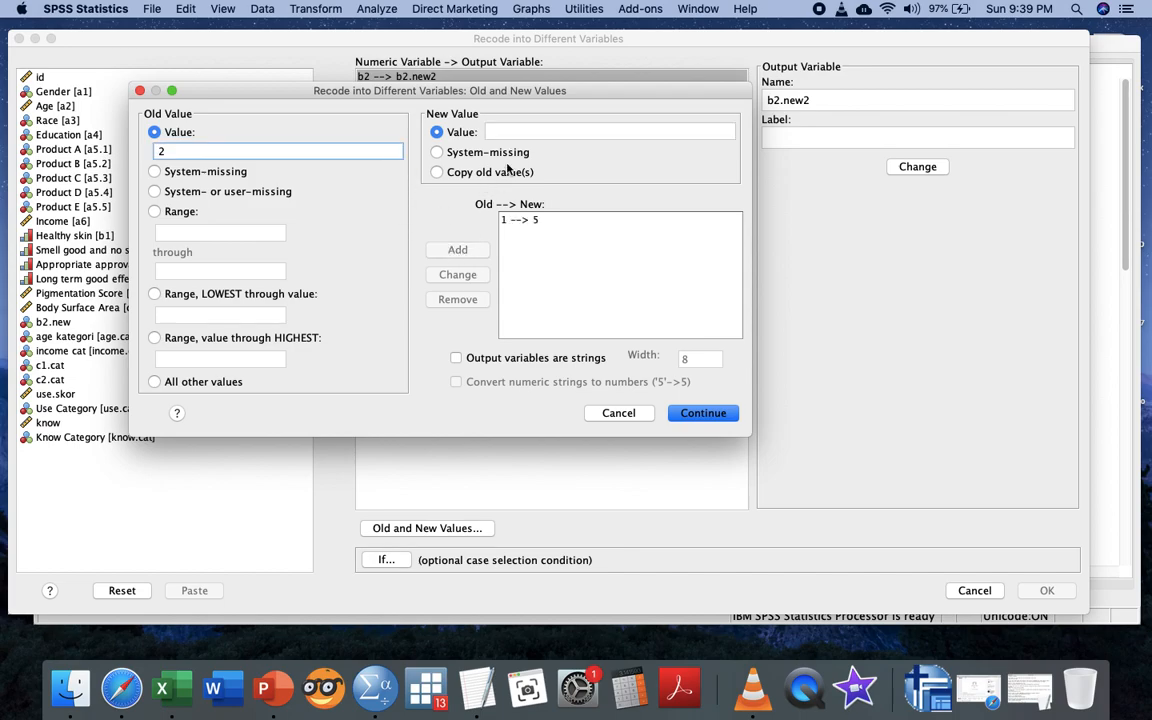
text(4)
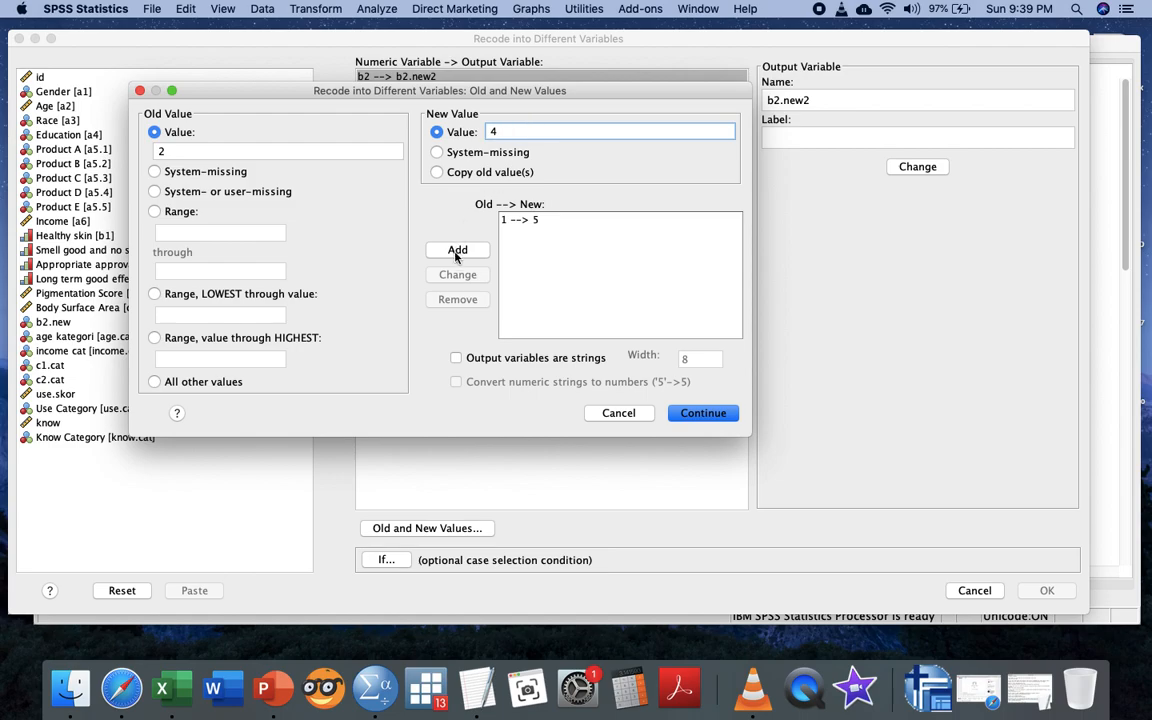
click(457, 250)
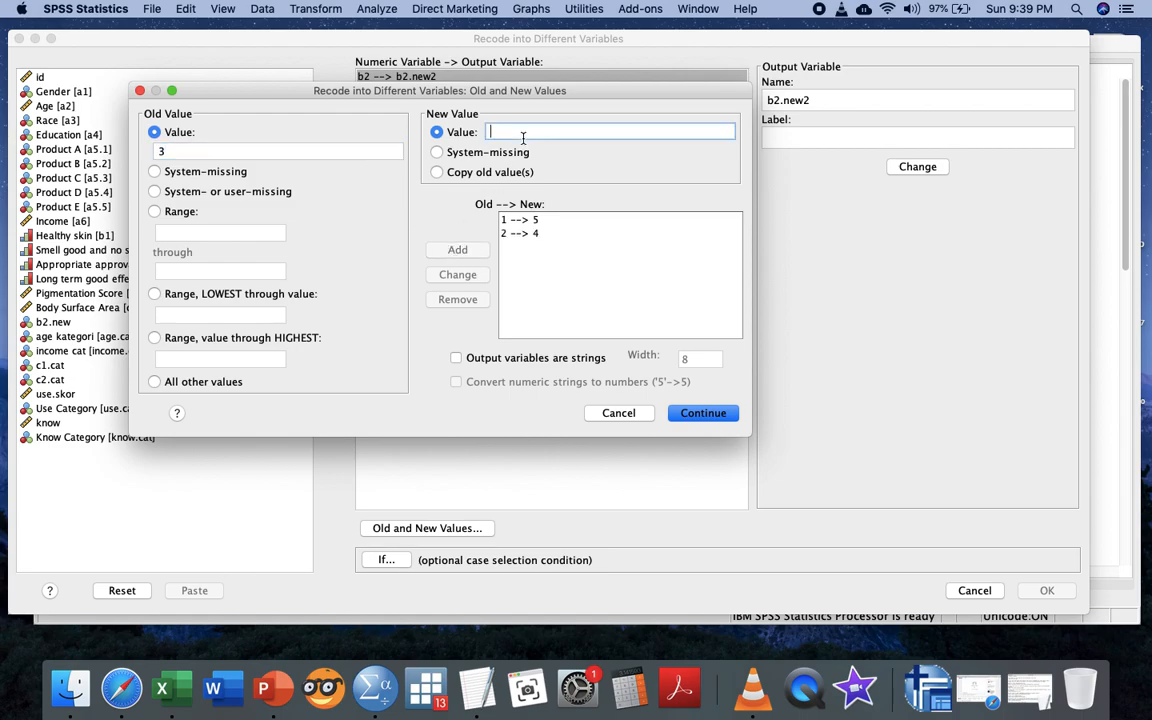
Add the remaining pairs 3→3, 4→2 and 5→1, and confirm the mapping
click(457, 249)
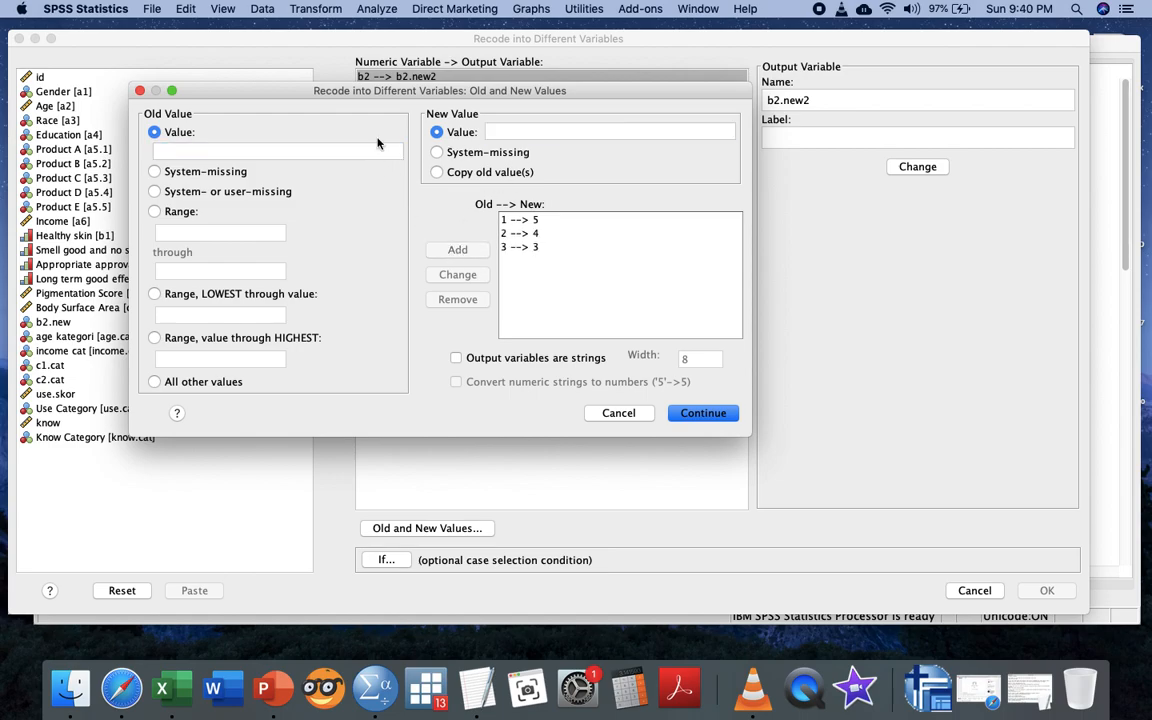
text(4)
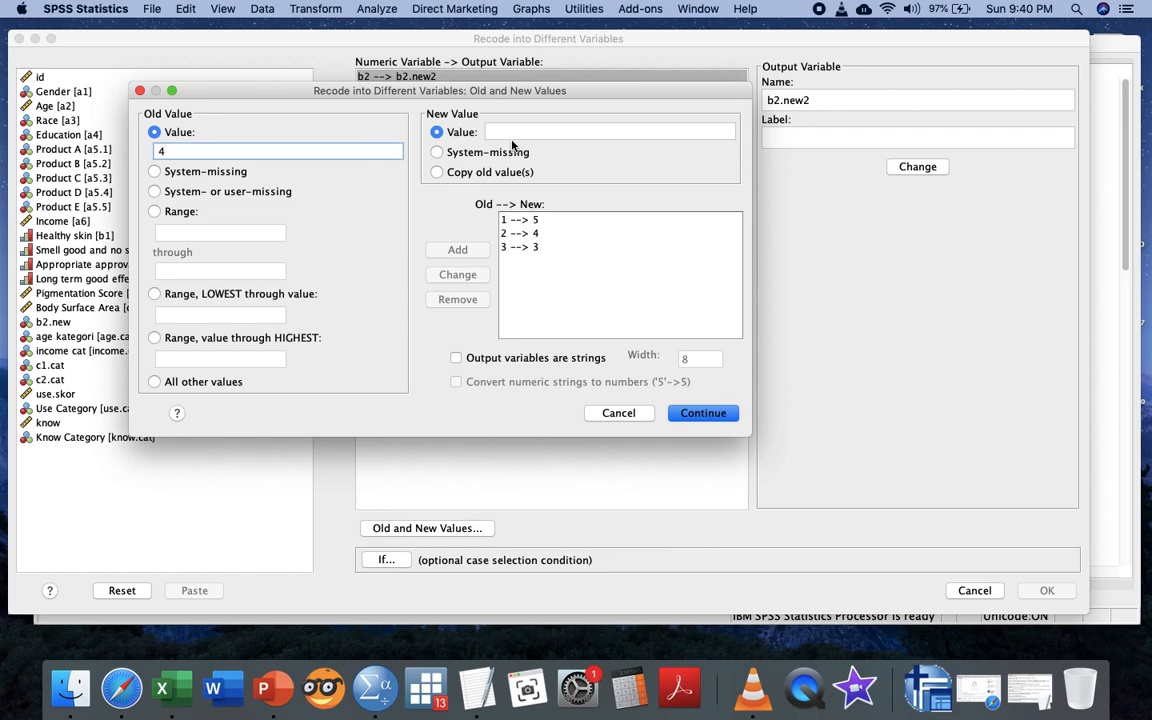
click(610, 131)
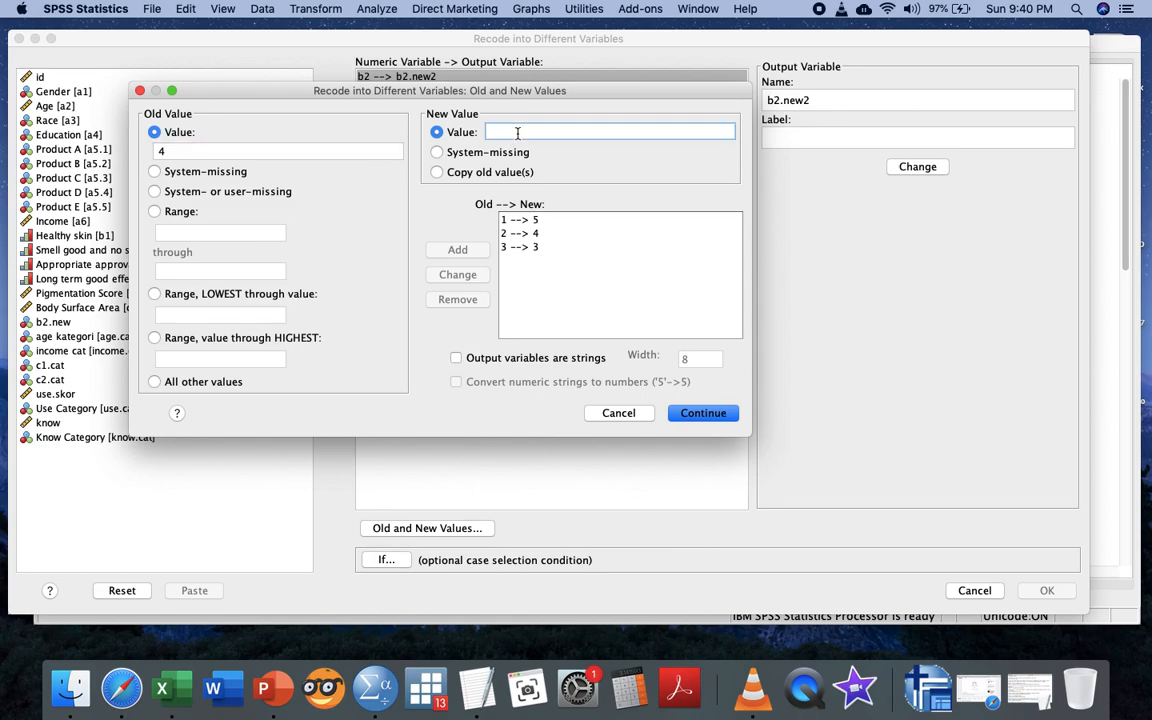
text(2)
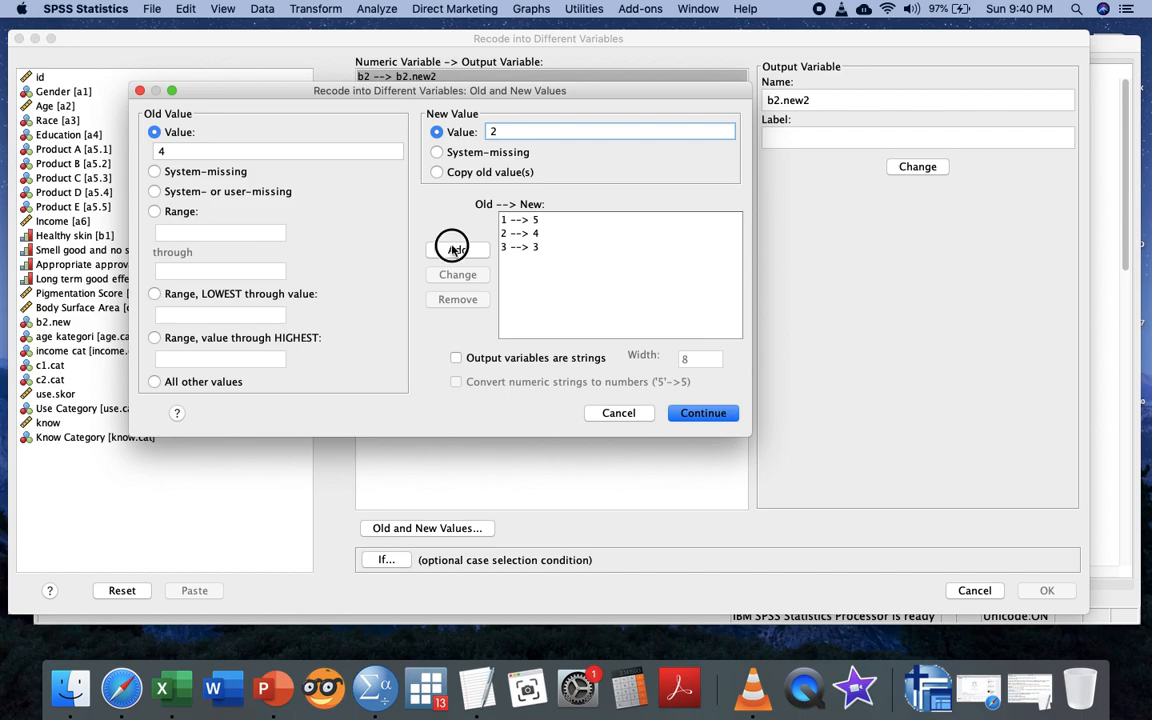
click(457, 249)
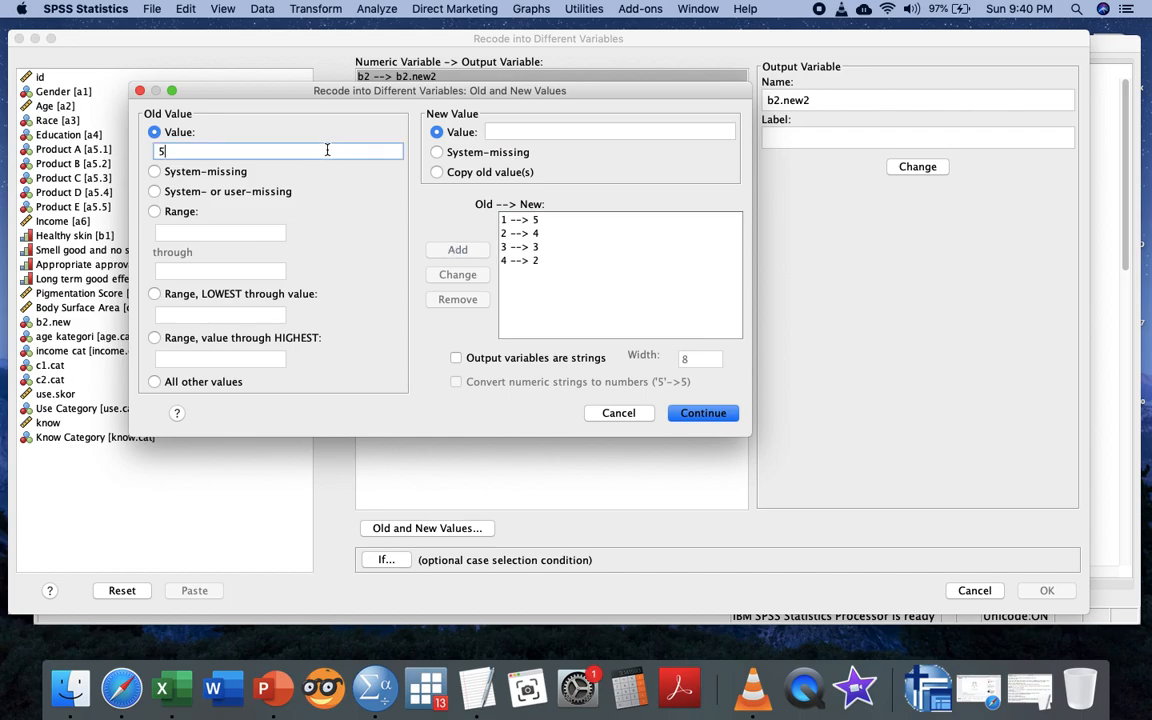
text(1)
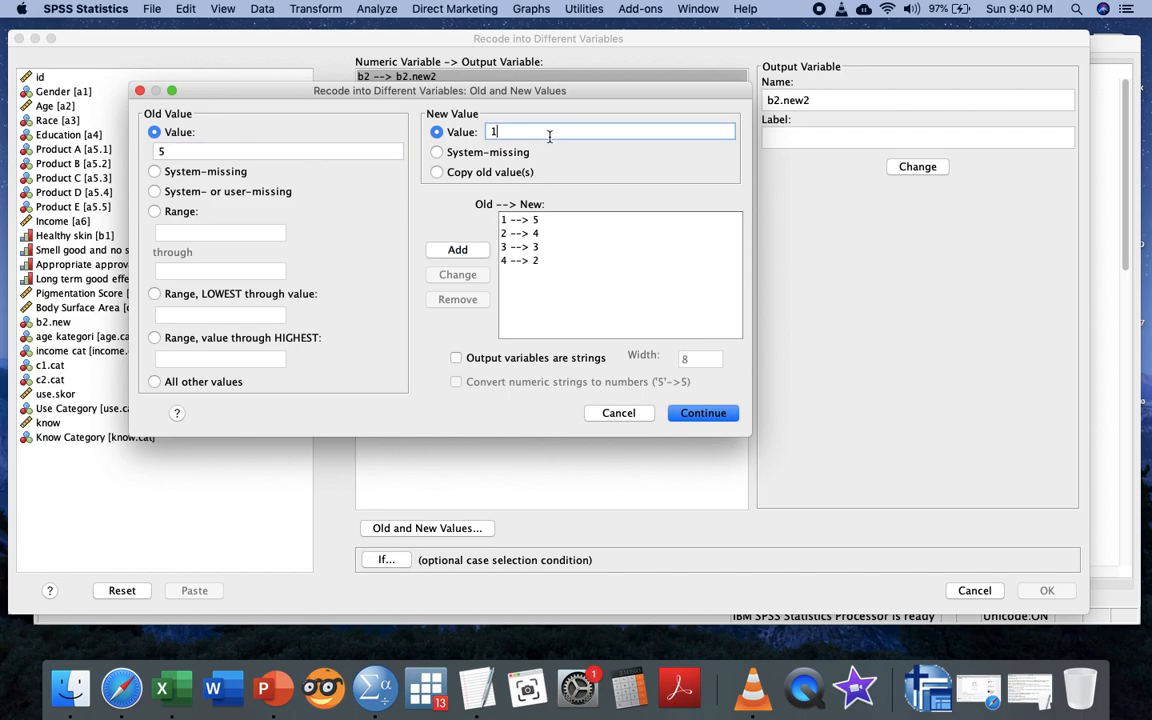
click(457, 249)
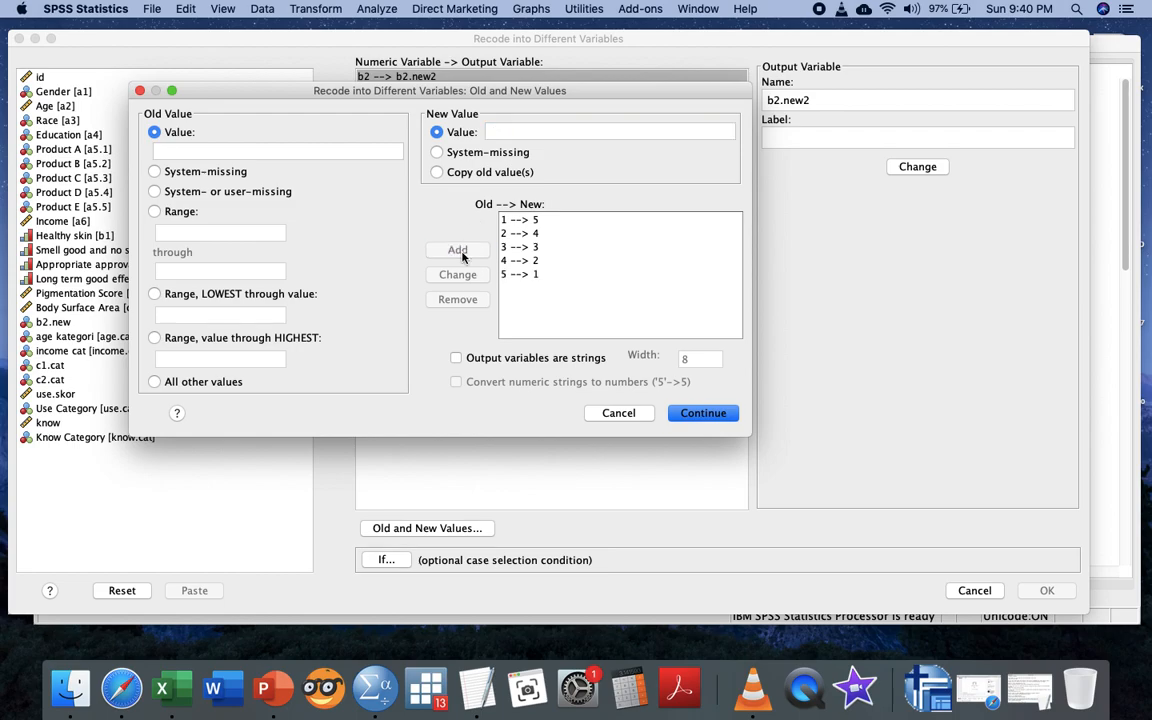
mouse_move(547, 251)
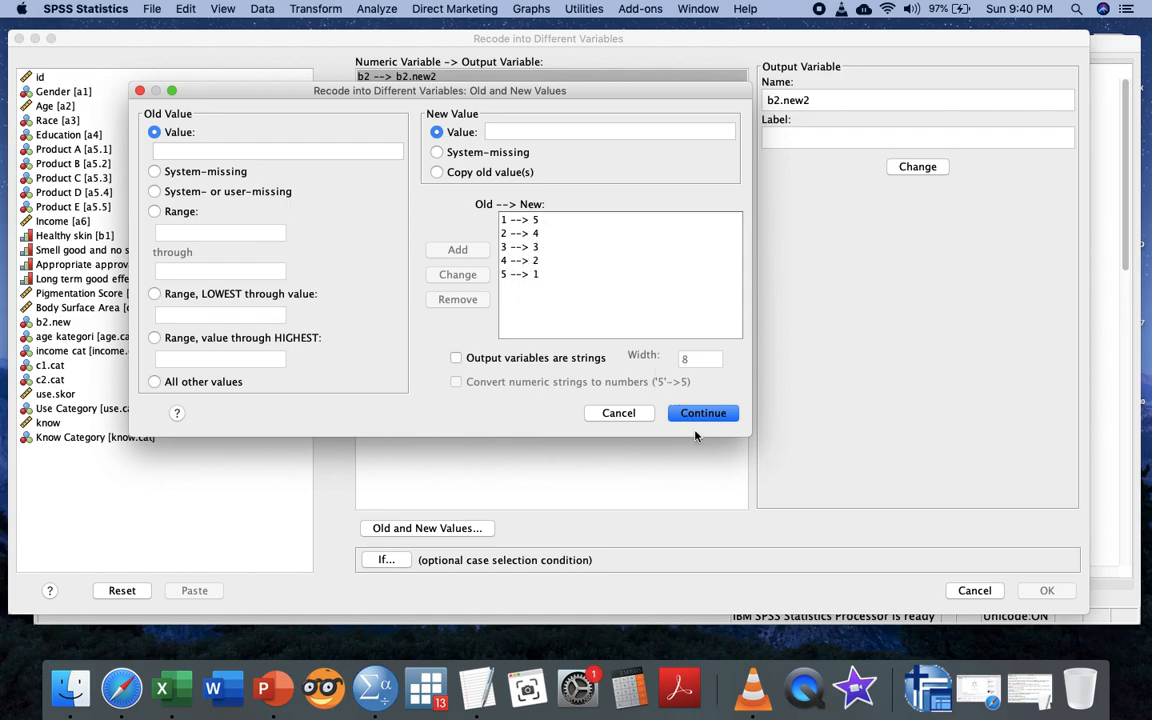
click(703, 413)
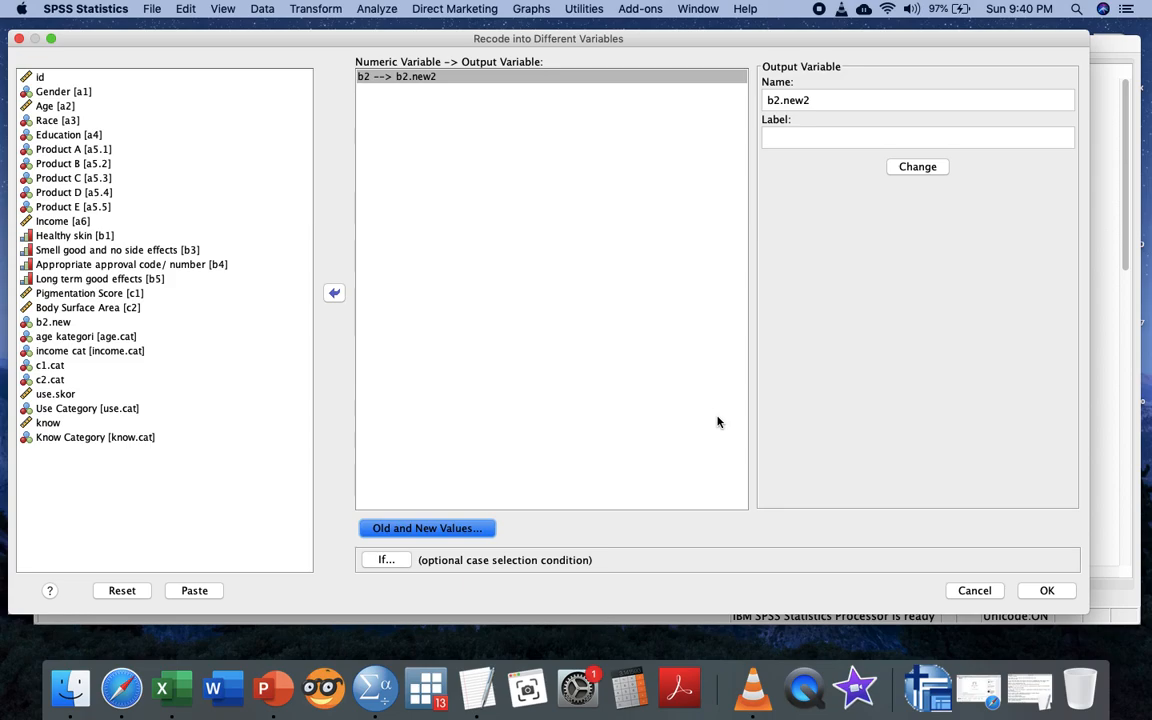
mouse_move(1006, 578)
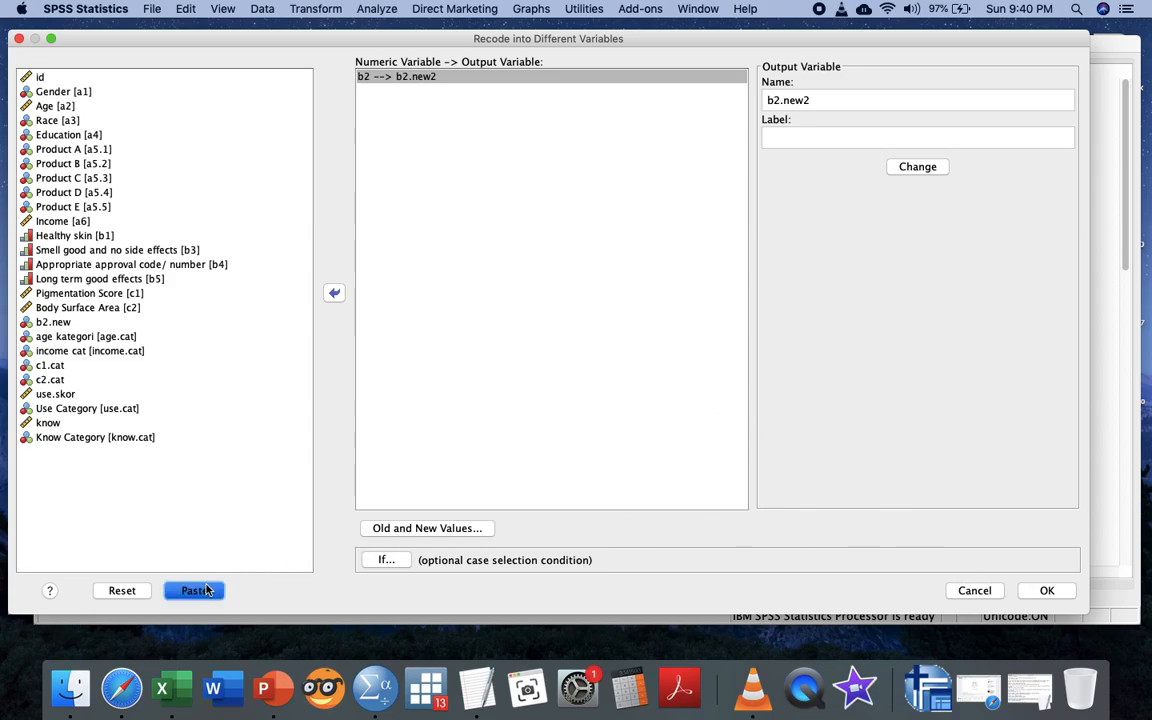
Paste the RECODE b2 INTO b2.new2 command into a syntax window
click(193, 590)
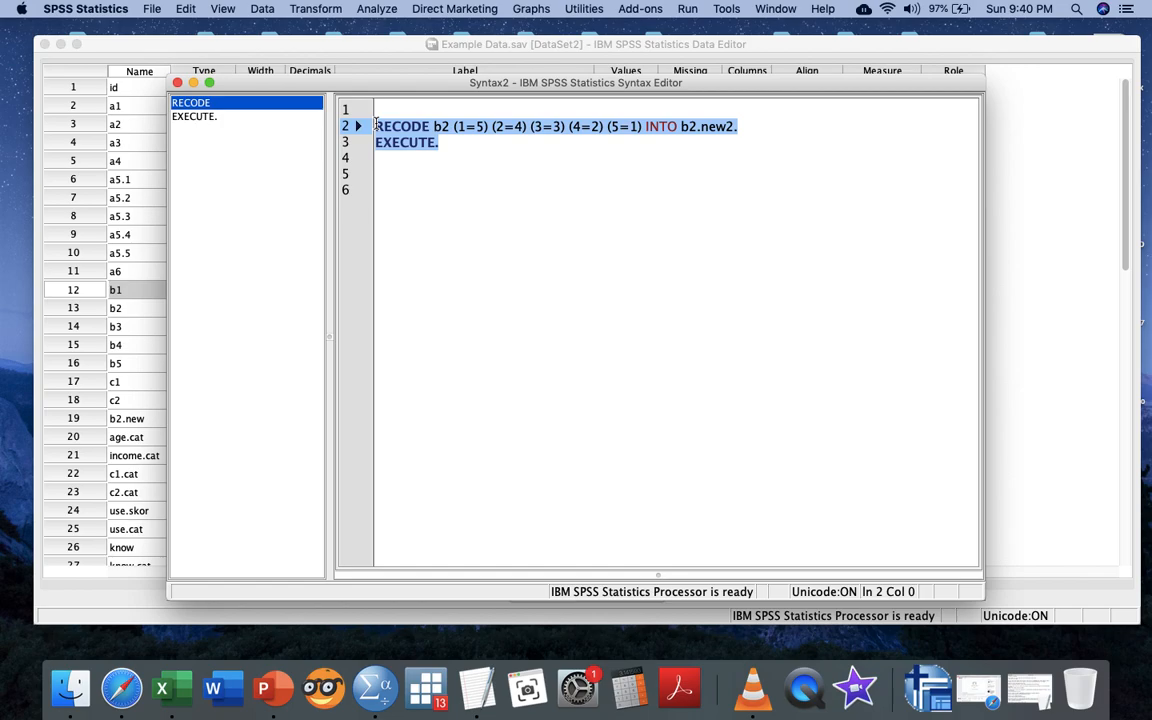
mouse_move(687, 8)
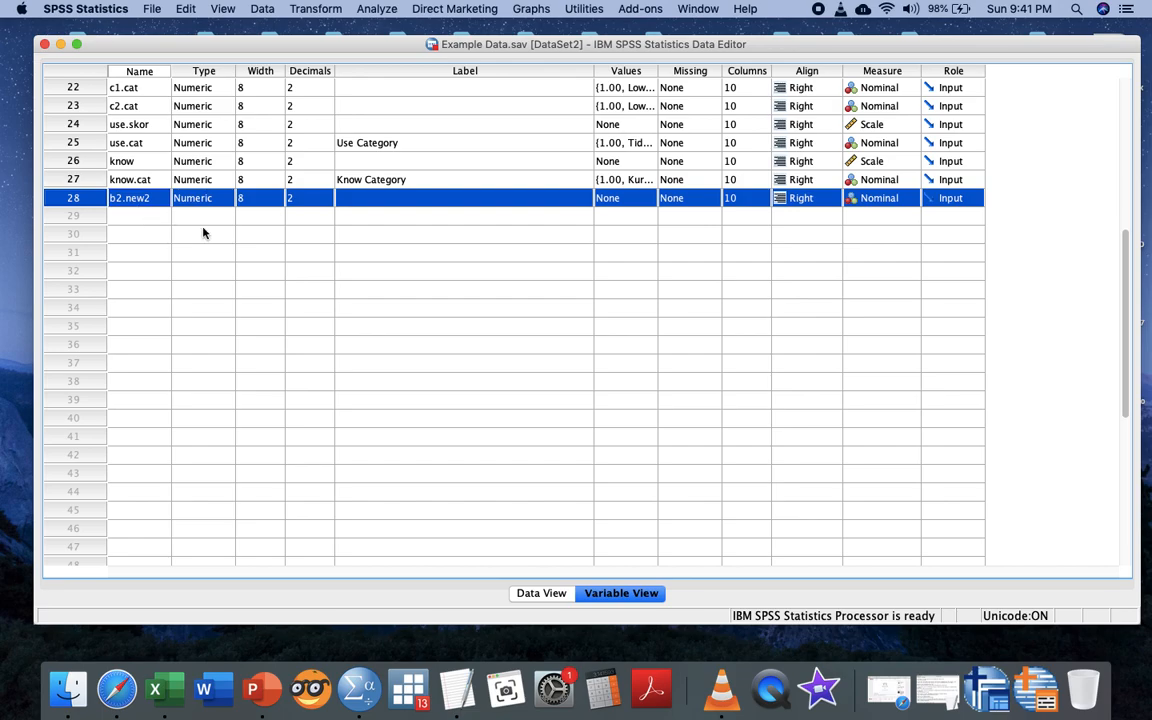
mouse_move(385, 22)
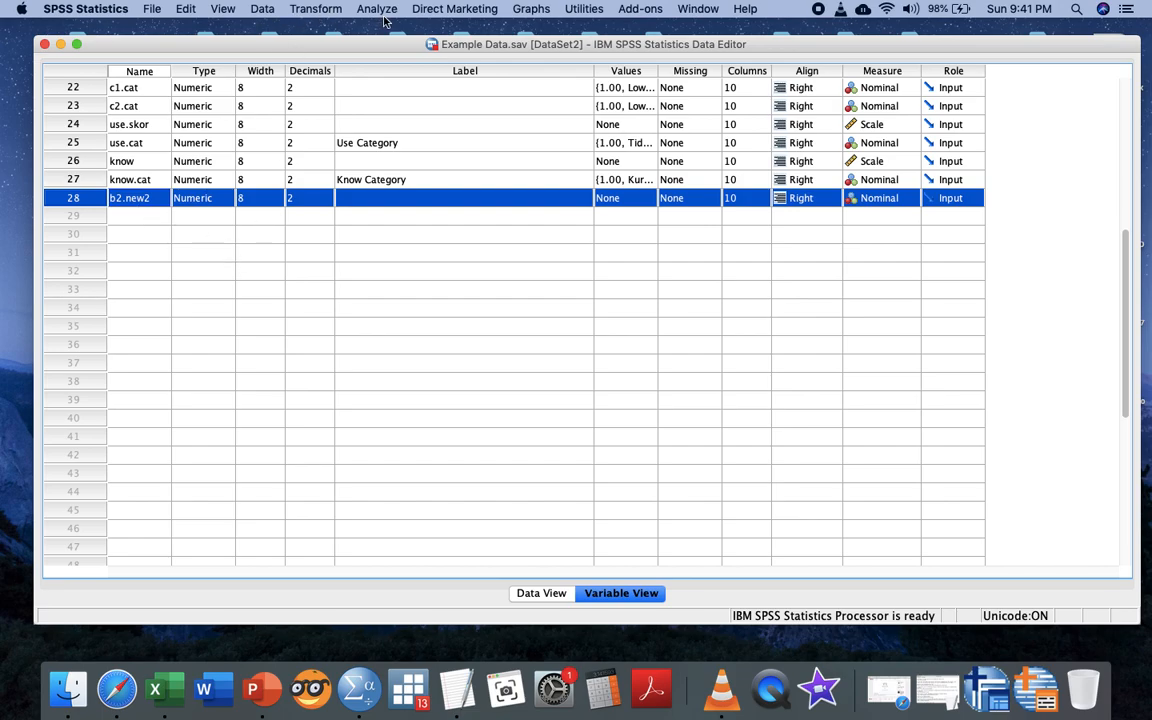
click(315, 8)
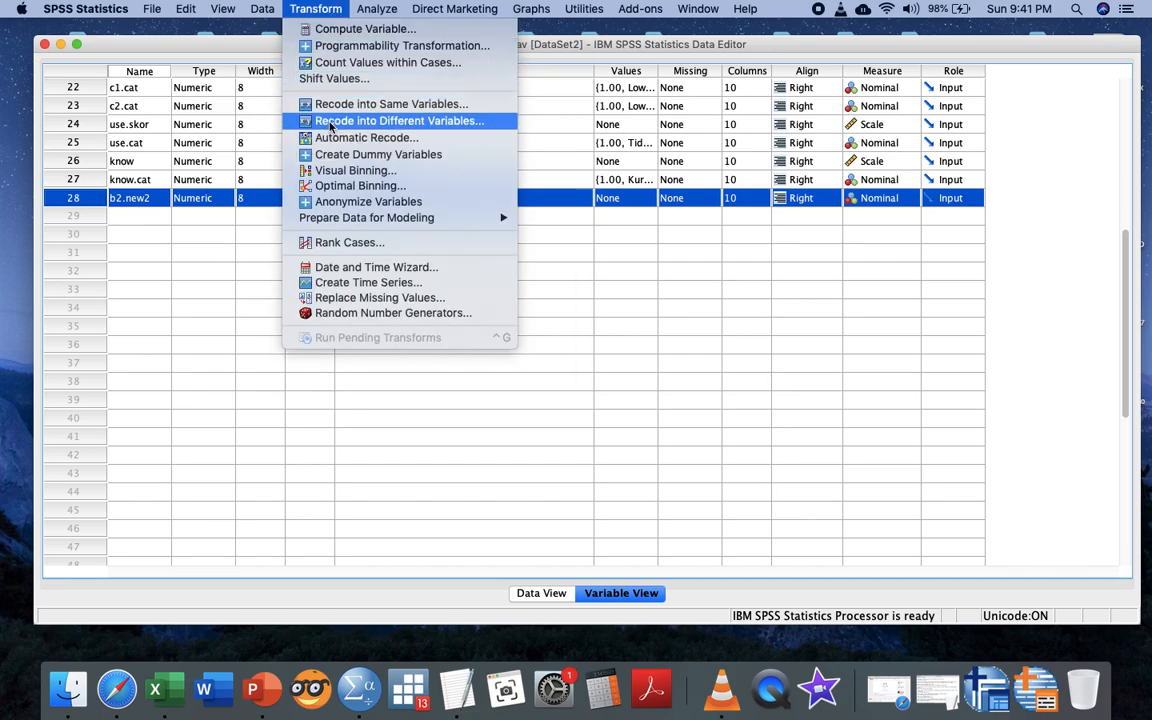
click(400, 120)
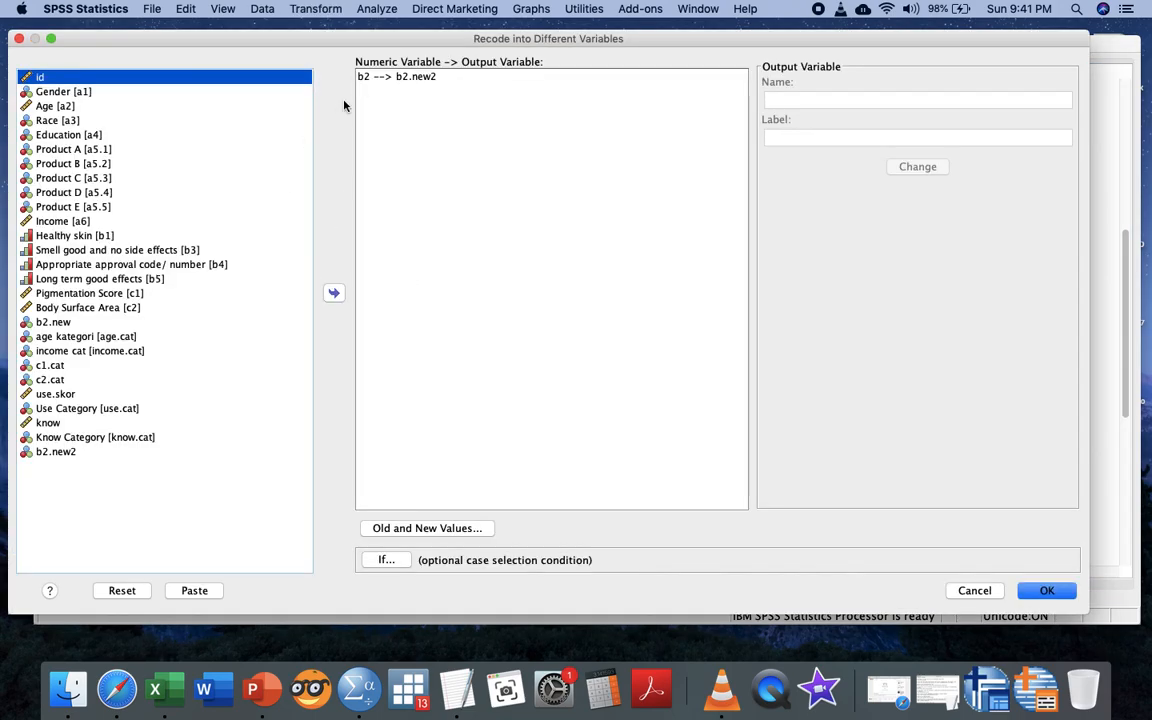
mouse_move(426, 528)
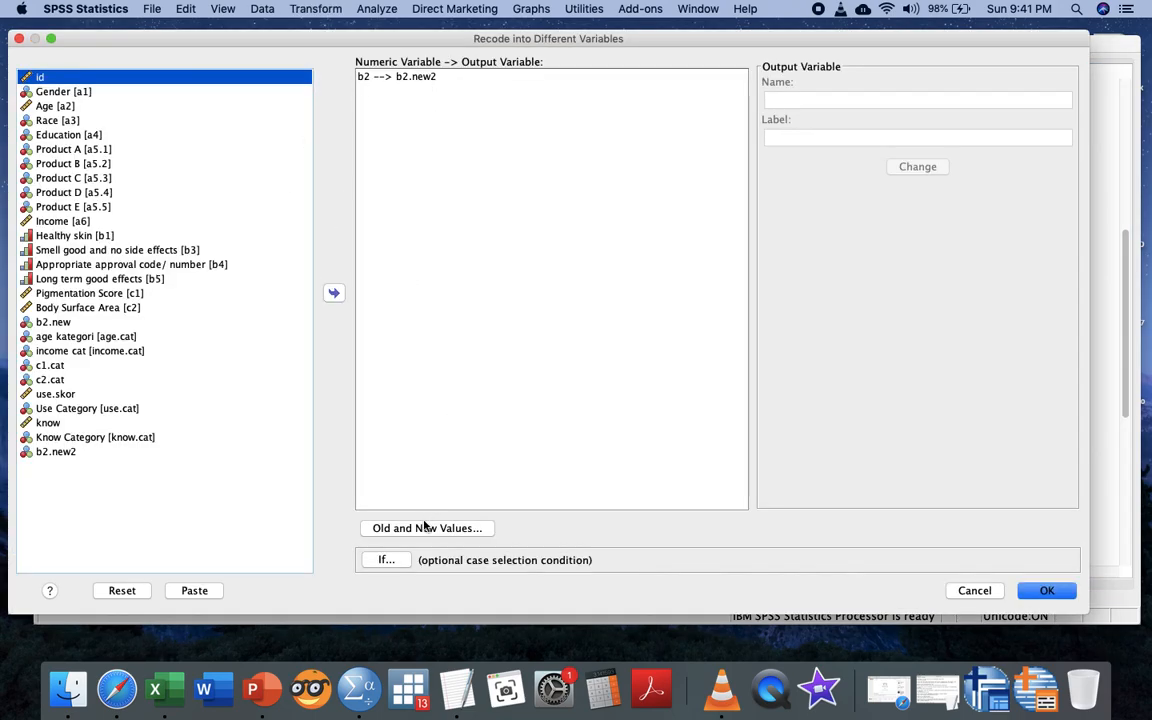
click(426, 528)
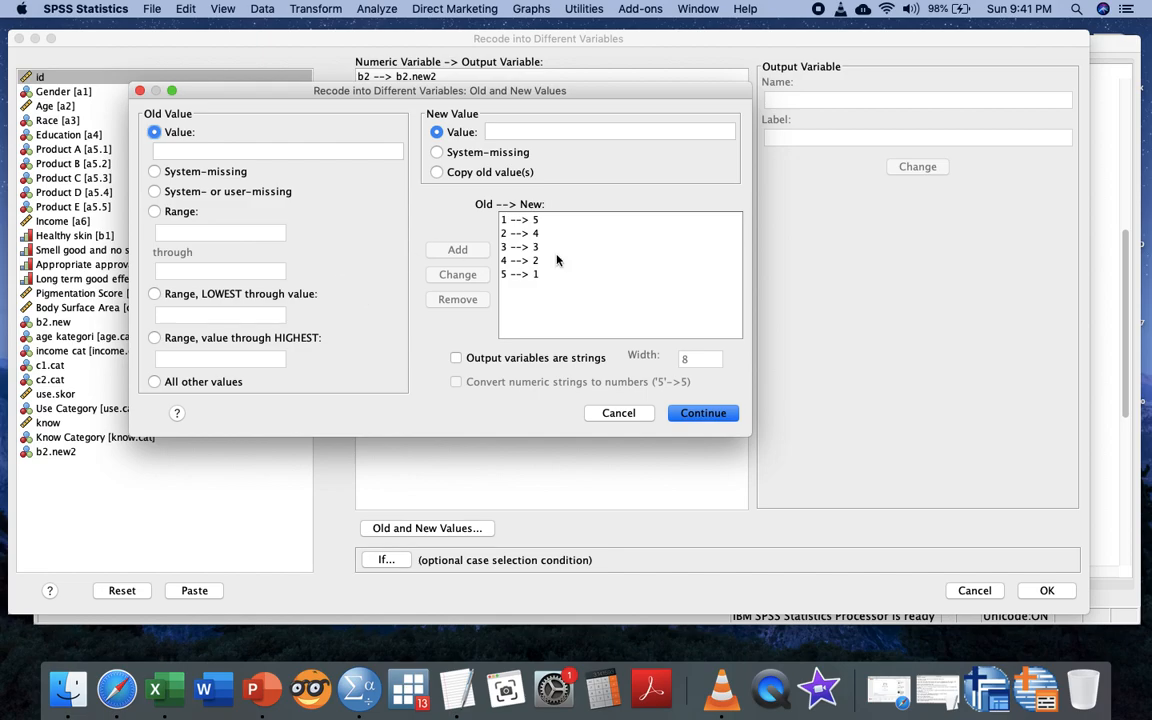
click(702, 413)
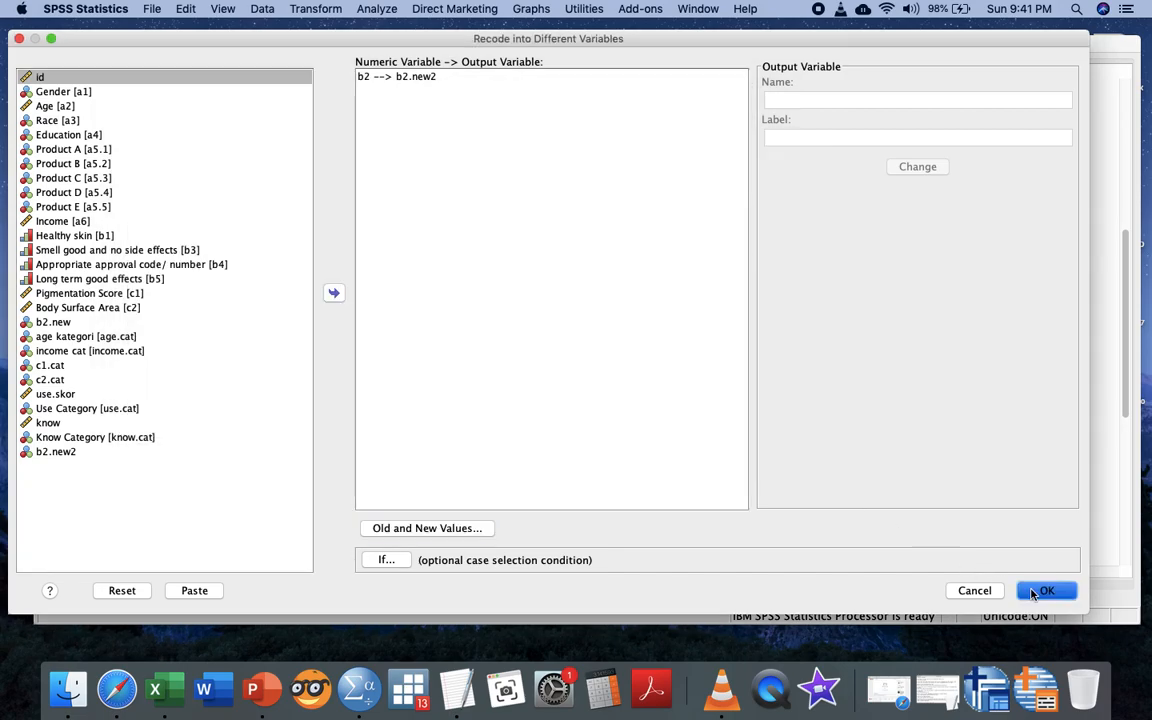
click(1046, 590)
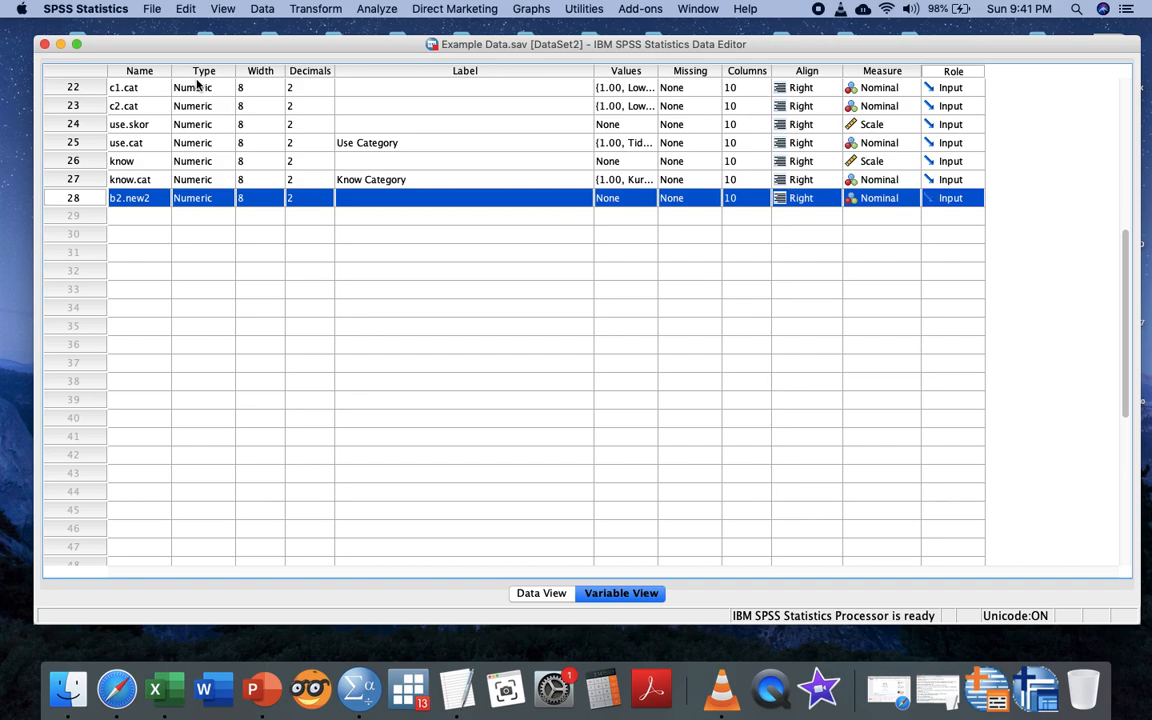
mouse_move(305, 8)
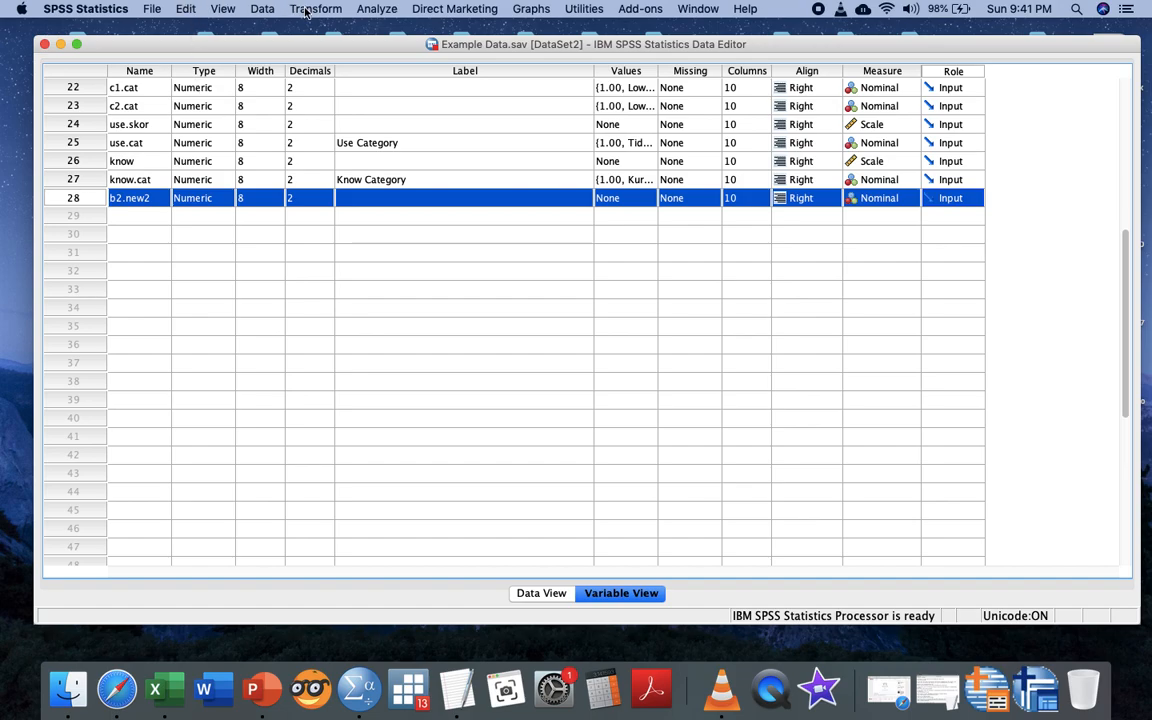
click(315, 8)
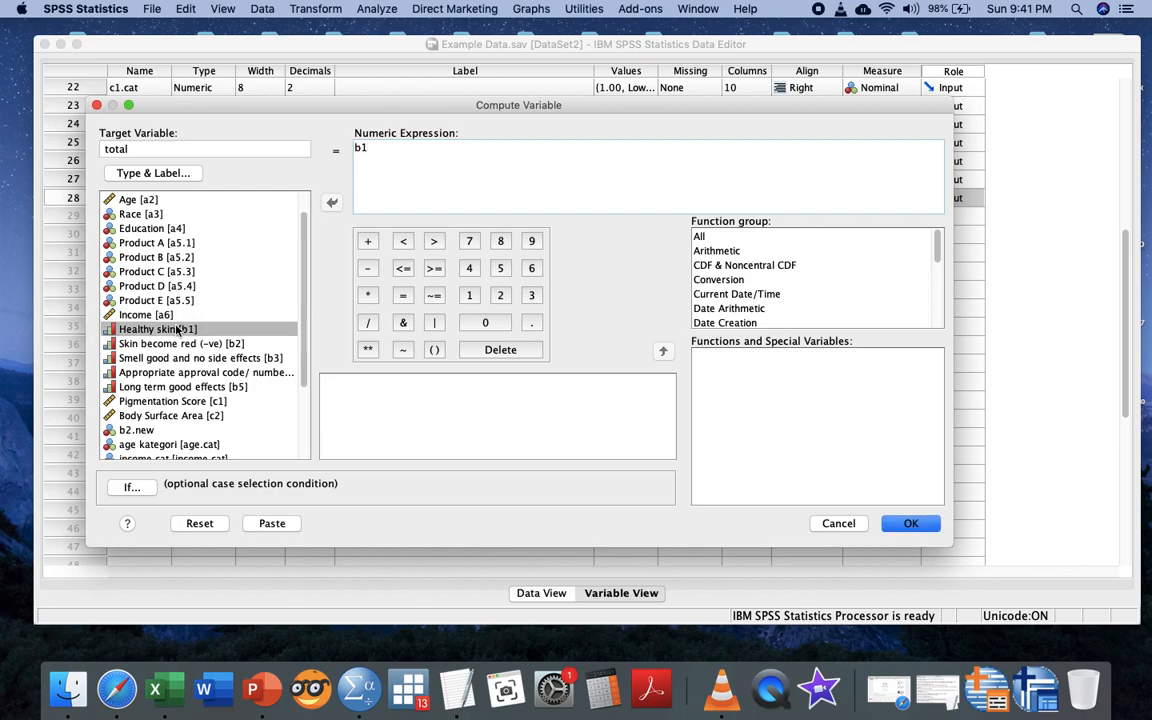
Build COMPUTE total = b1 + b2.new2 + b3 + b4 + b5 and paste it to syntax
click(367, 241)
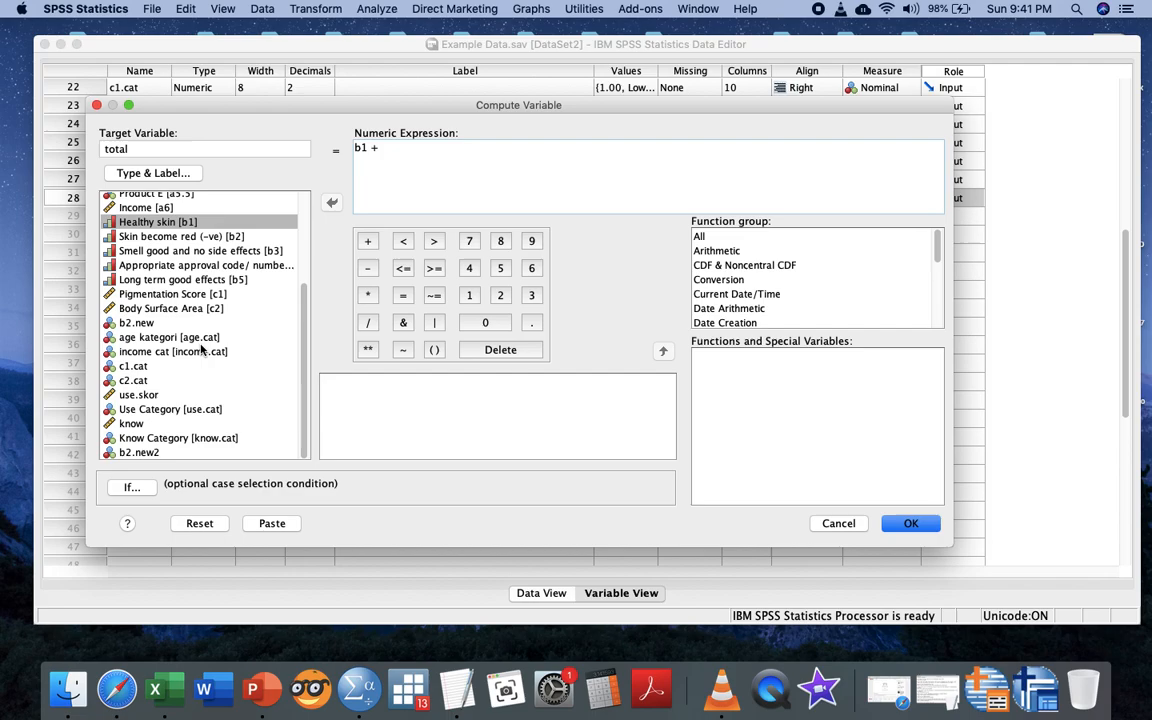
double_click(139, 452)
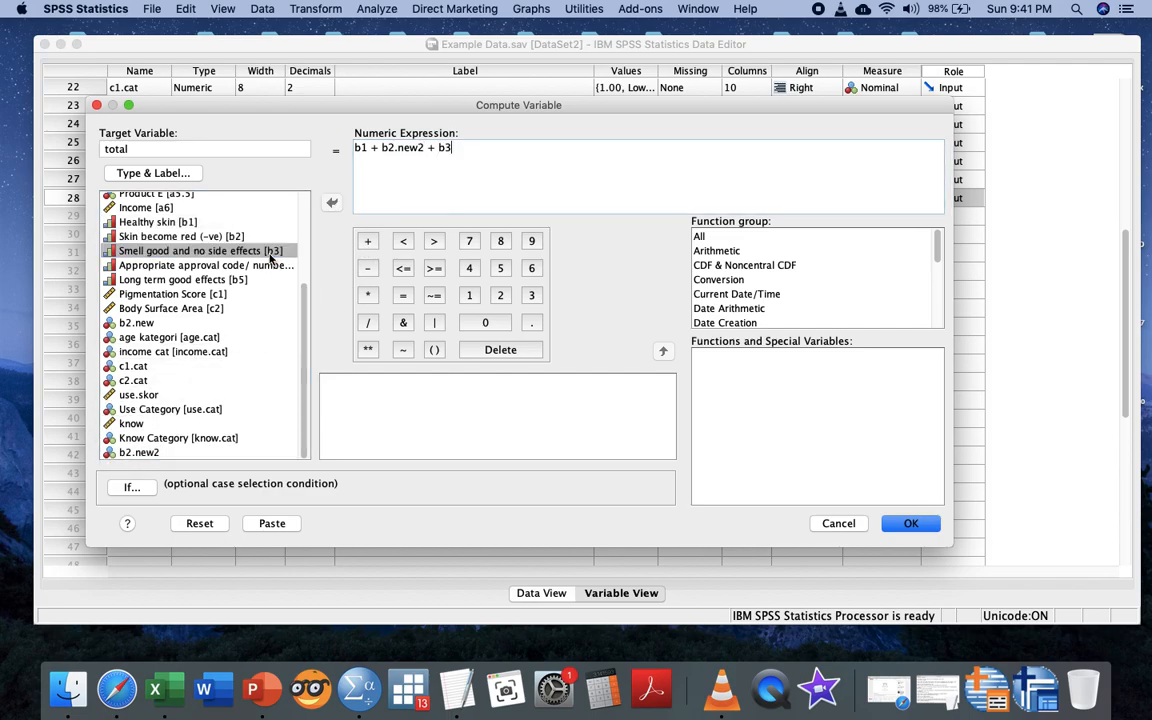
text(+ b4 + b5)
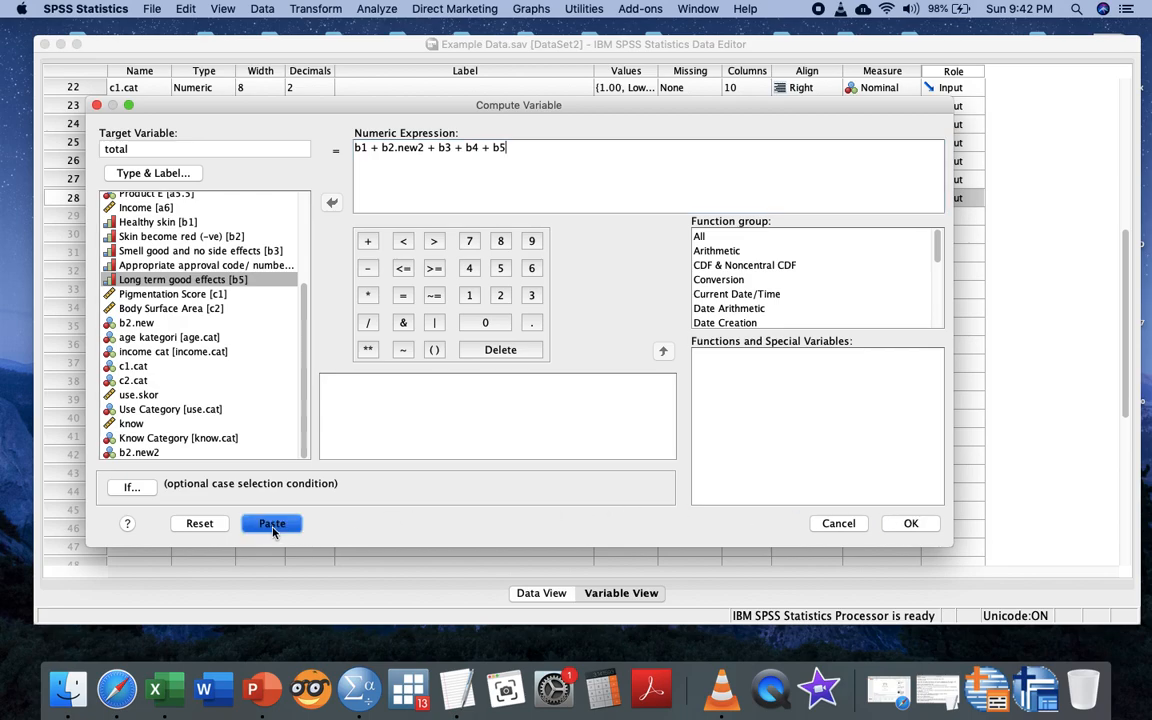
click(271, 523)
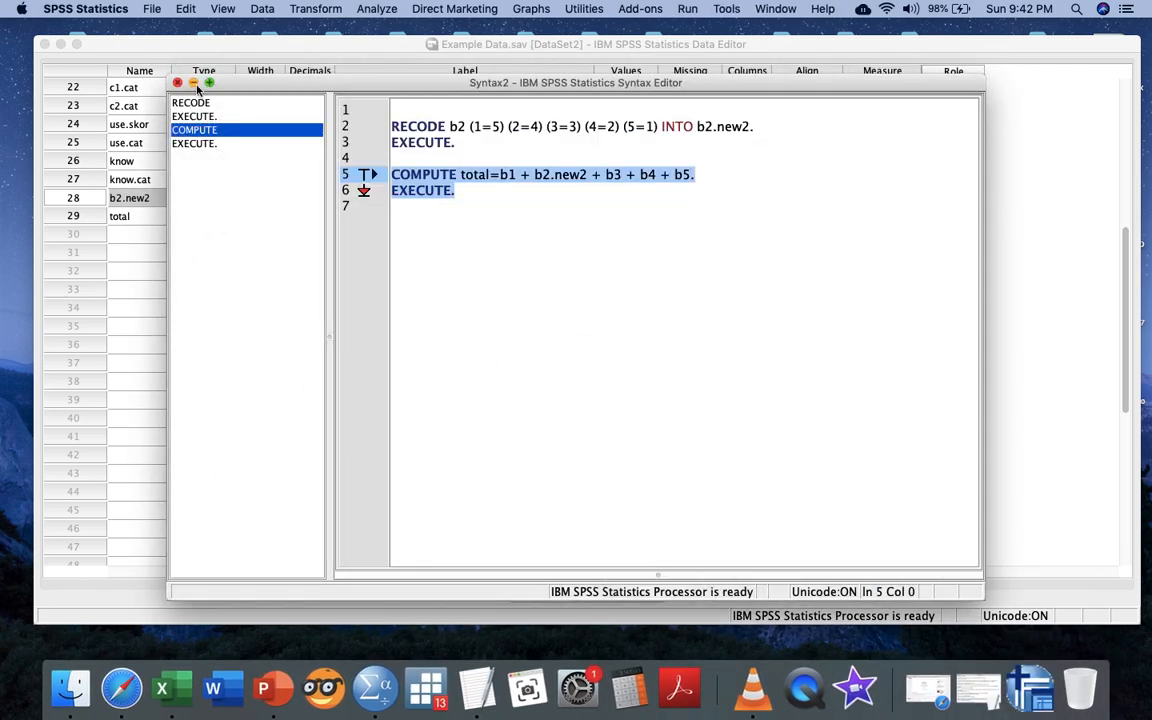
Minimize the Syntax Editor and view the new total column in Data View
click(178, 82)
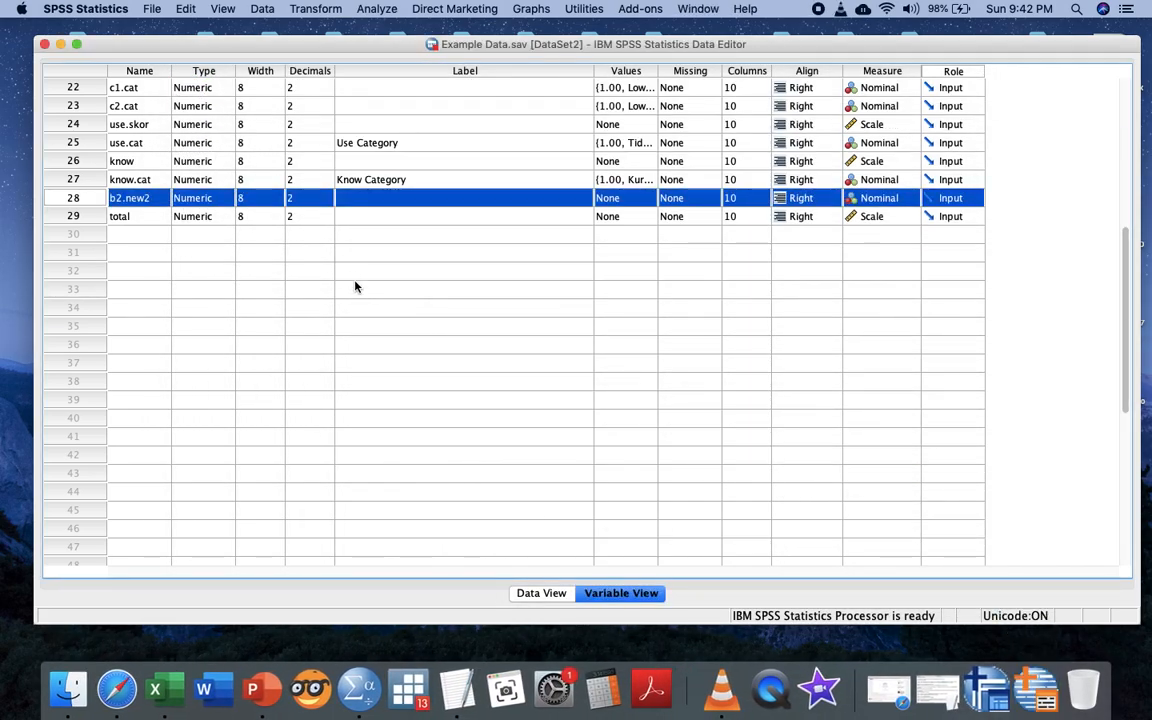
mouse_move(878, 675)
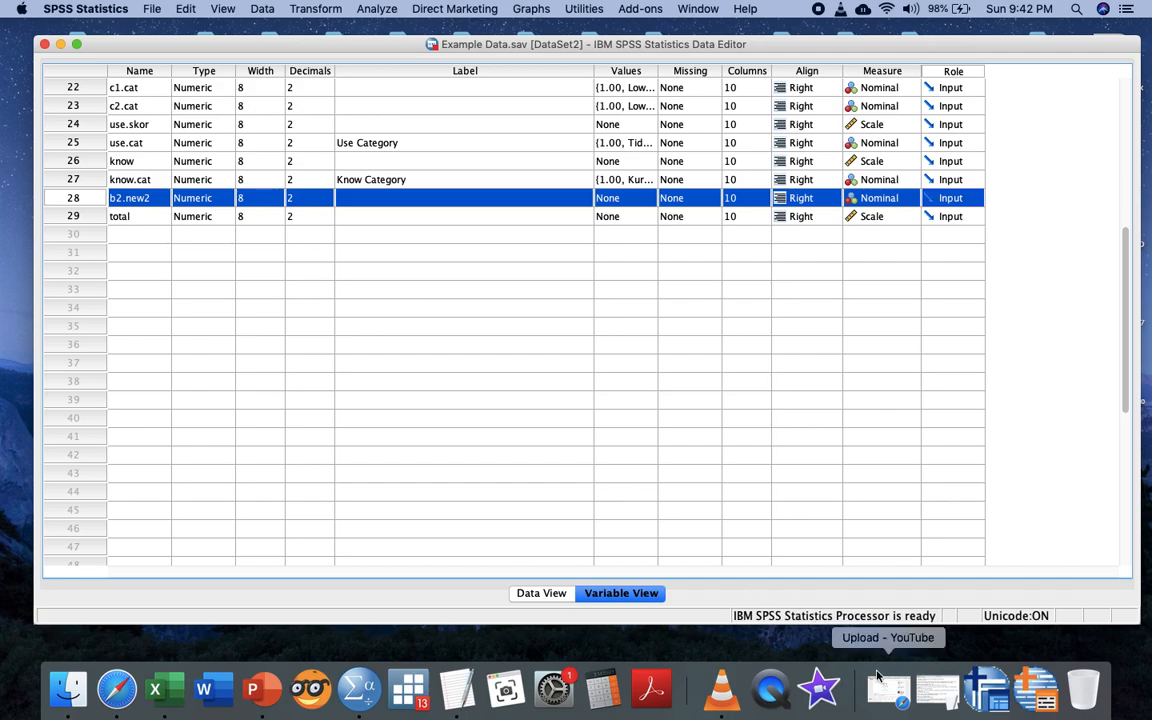
mouse_move(42, 254)
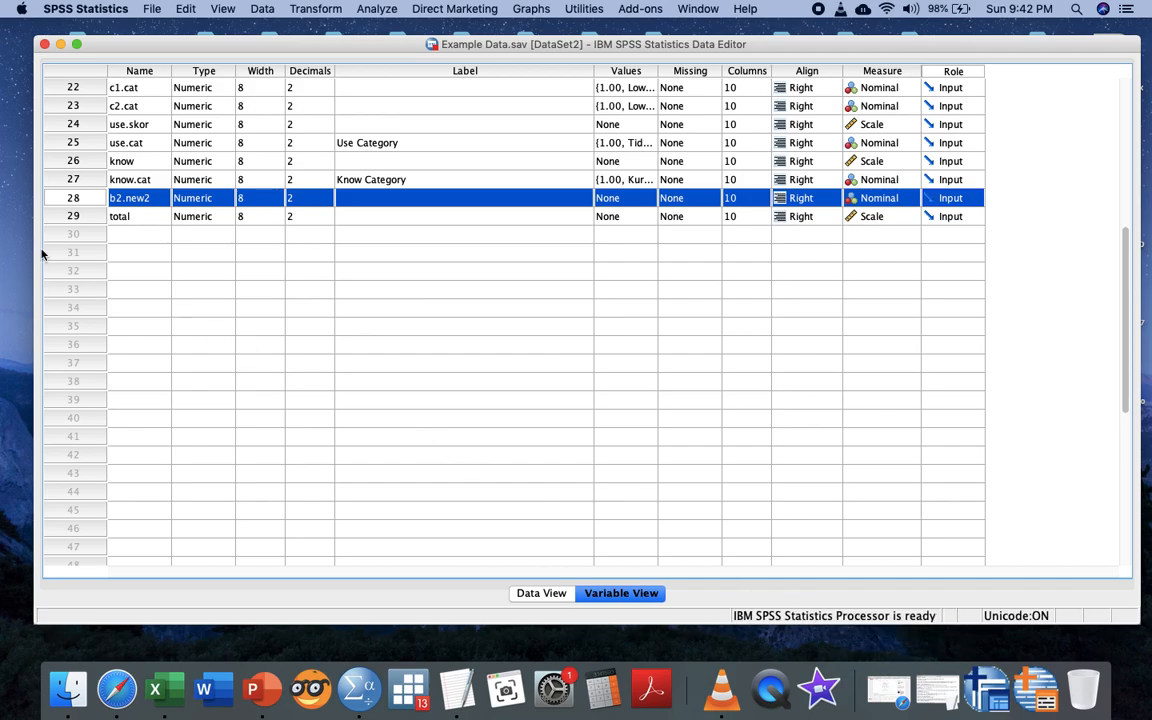
click(544, 593)
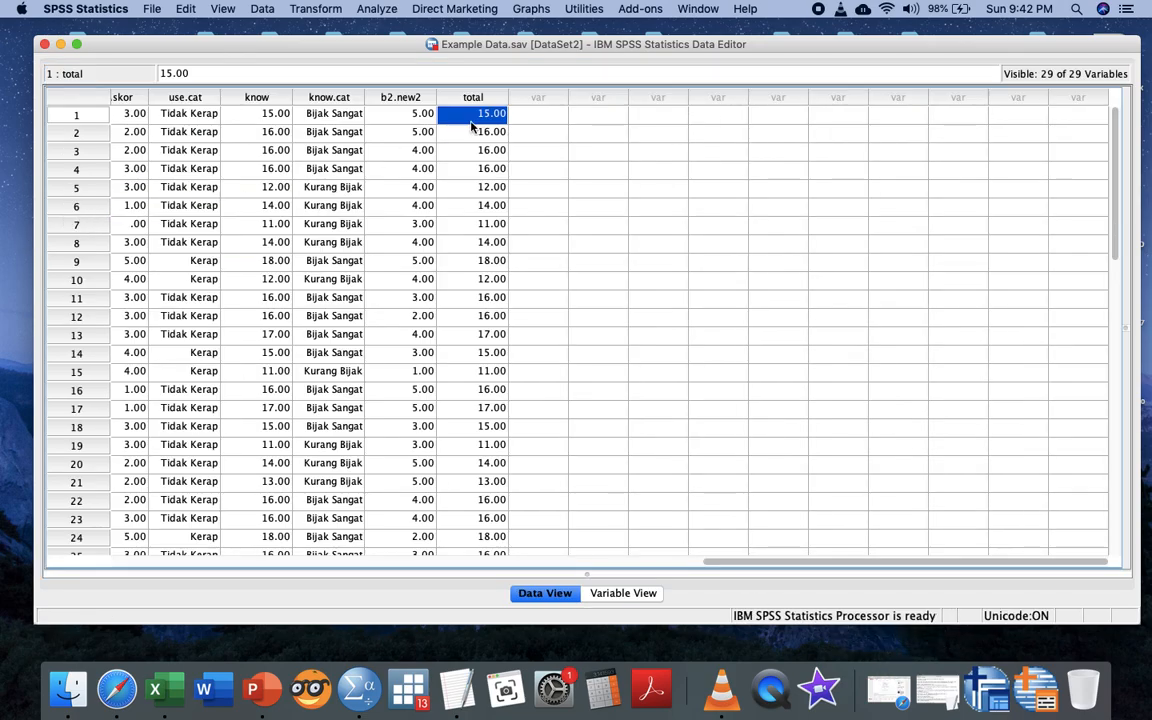
click(473, 97)
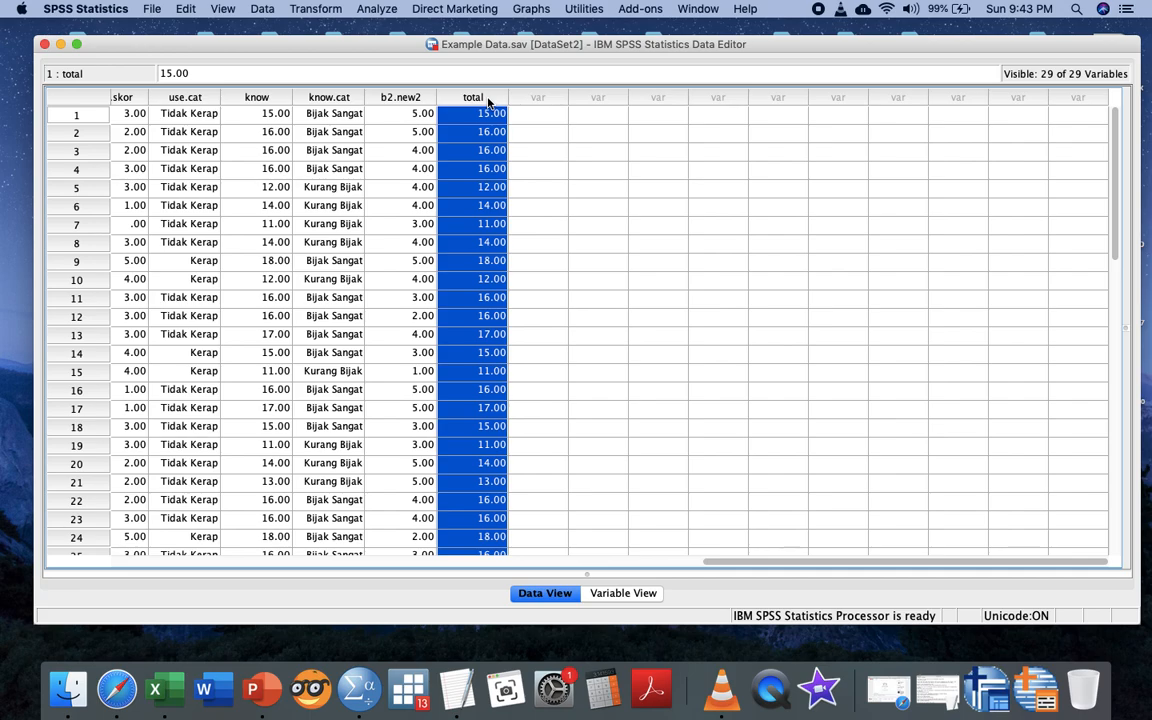
mouse_move(820, 12)
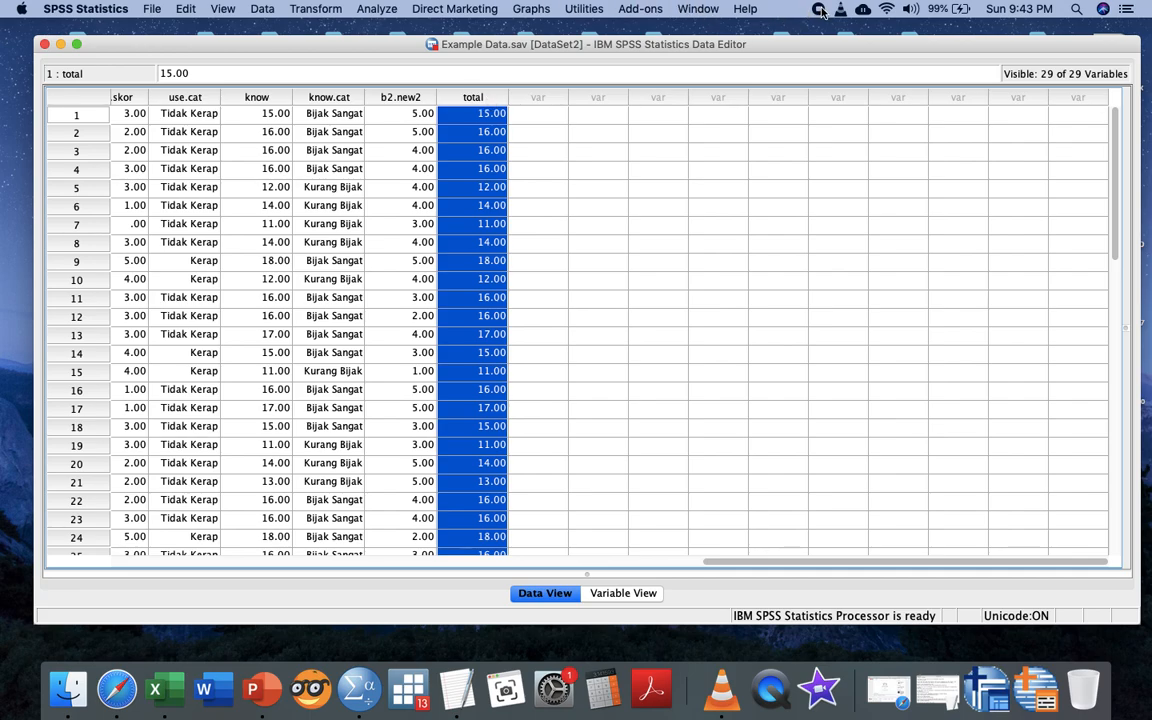